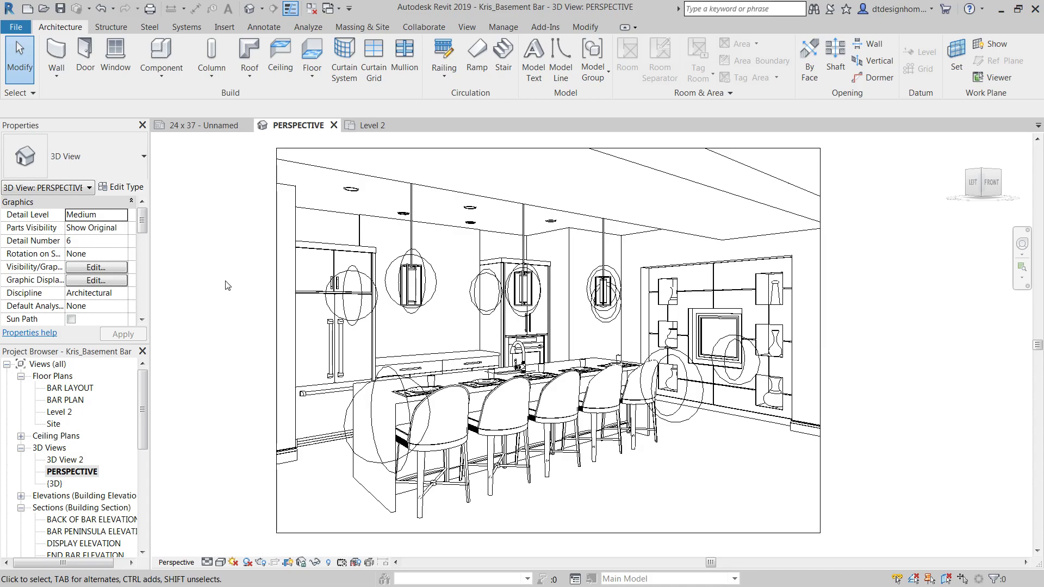
mouse_move(219, 329)
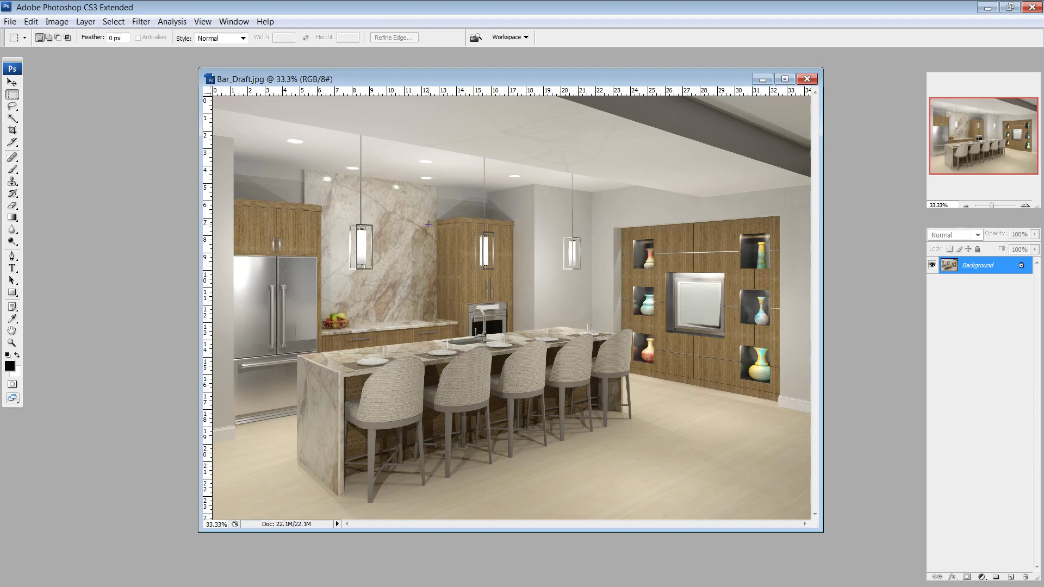
mouse_move(343, 131)
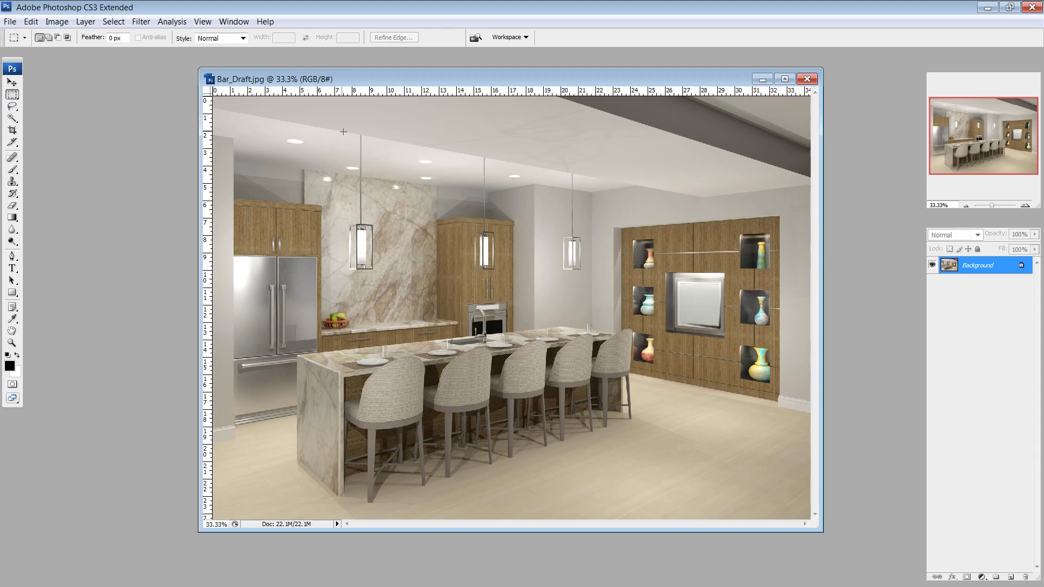
mouse_move(272, 111)
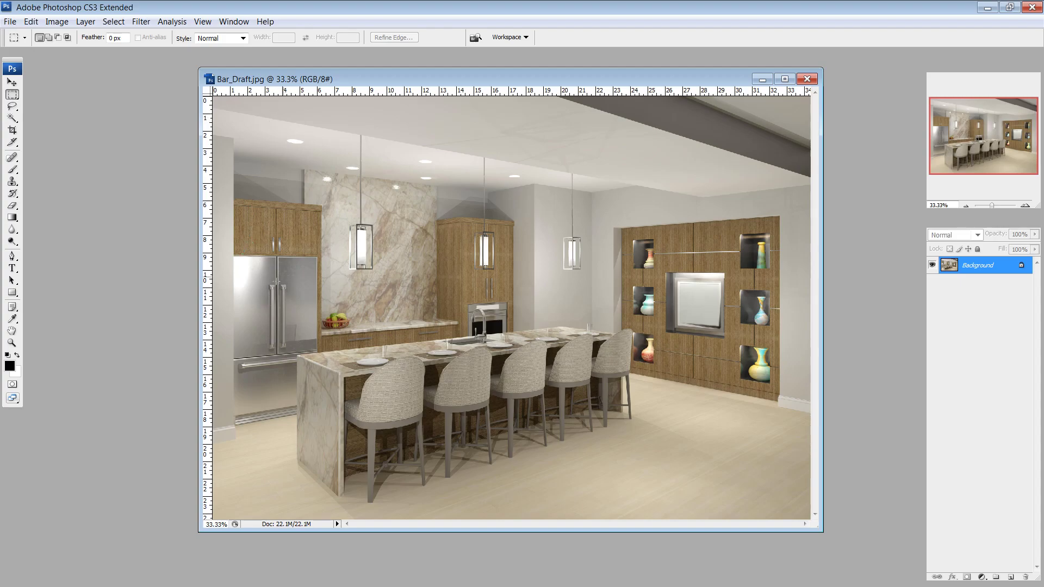
mouse_move(403, 306)
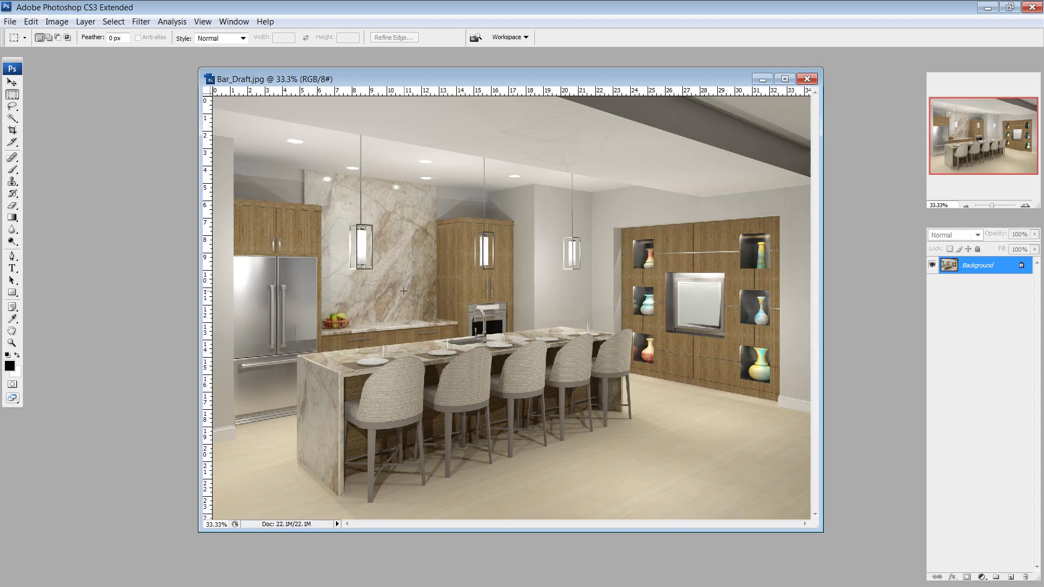
mouse_move(617, 297)
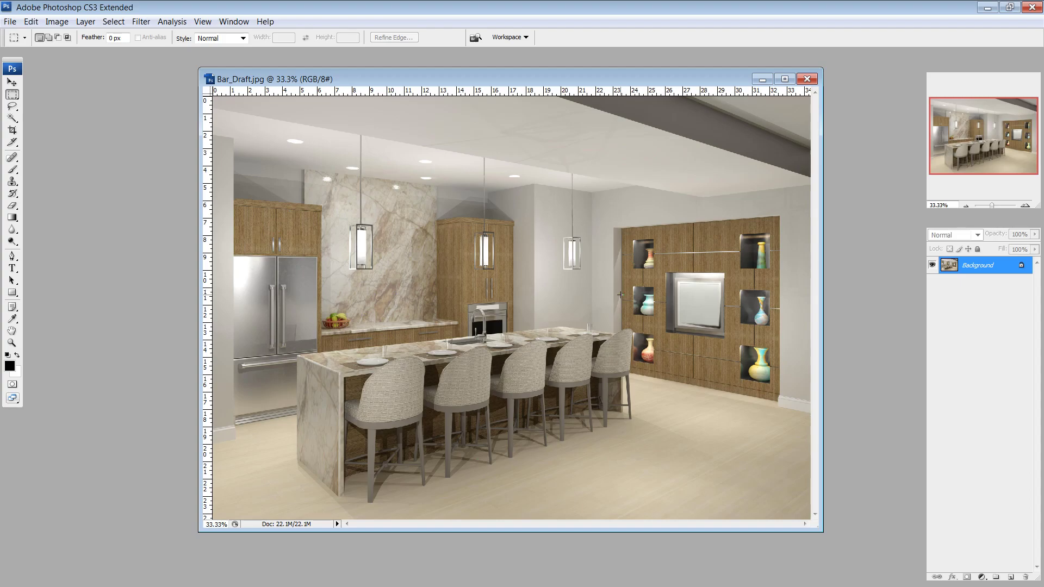
mouse_move(576, 306)
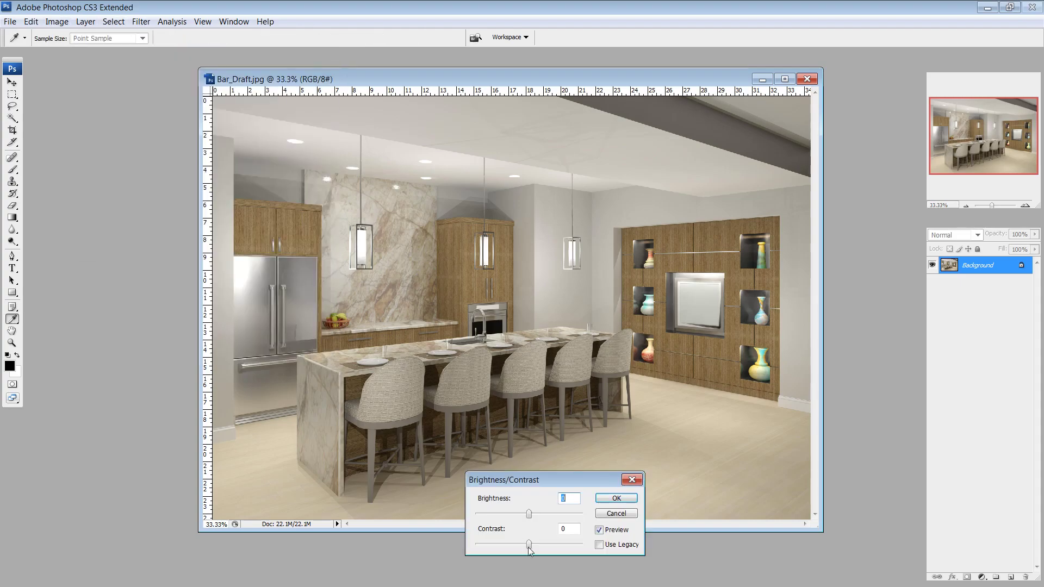
Step: Apply Brightness/Contrast with Brightness -12 and Contrast about +58 to the bar render
drag(528, 544, 544, 545)
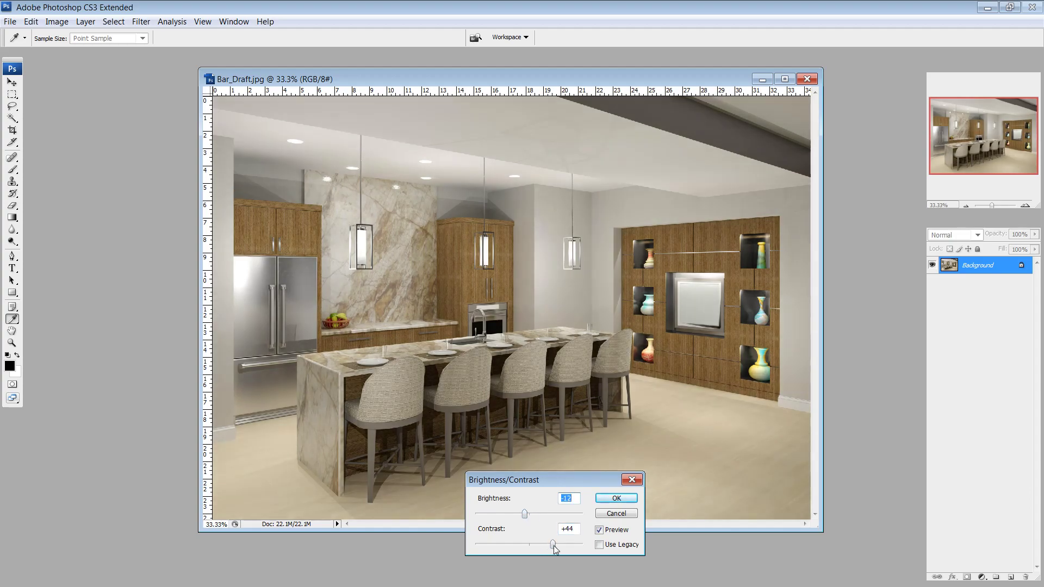
drag(551, 544, 564, 543)
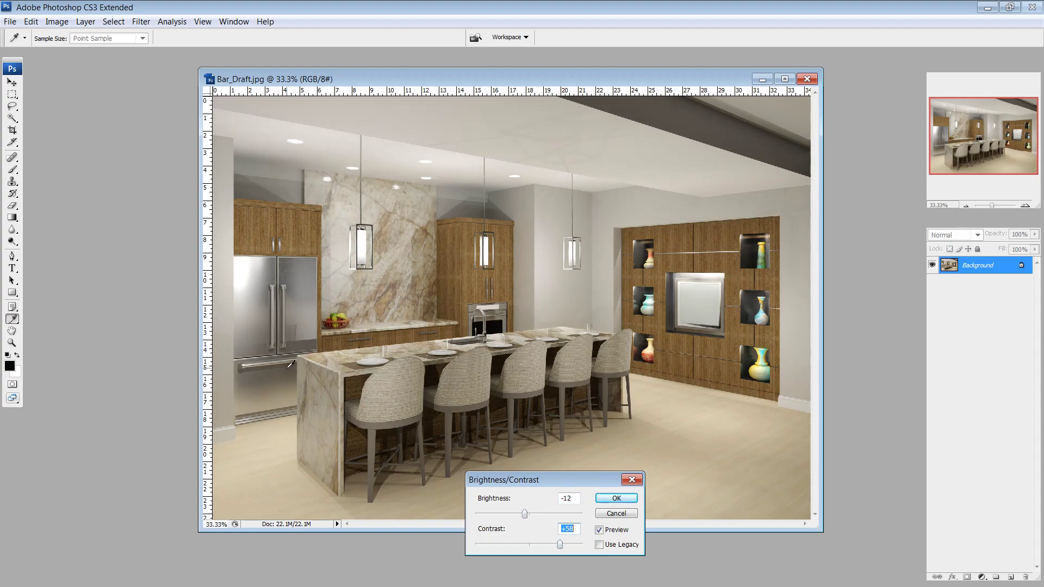
mouse_move(604, 499)
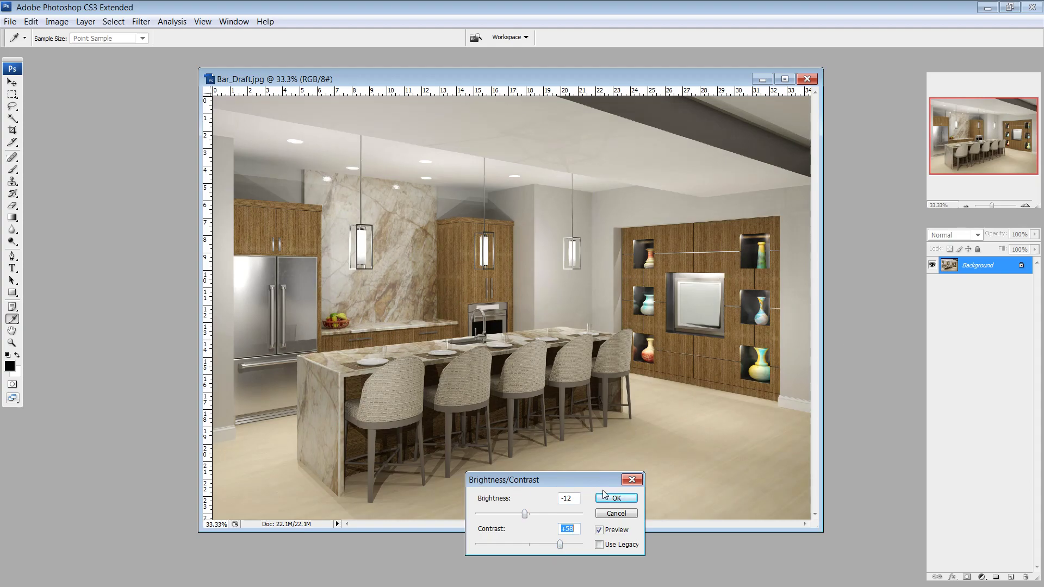
click(615, 498)
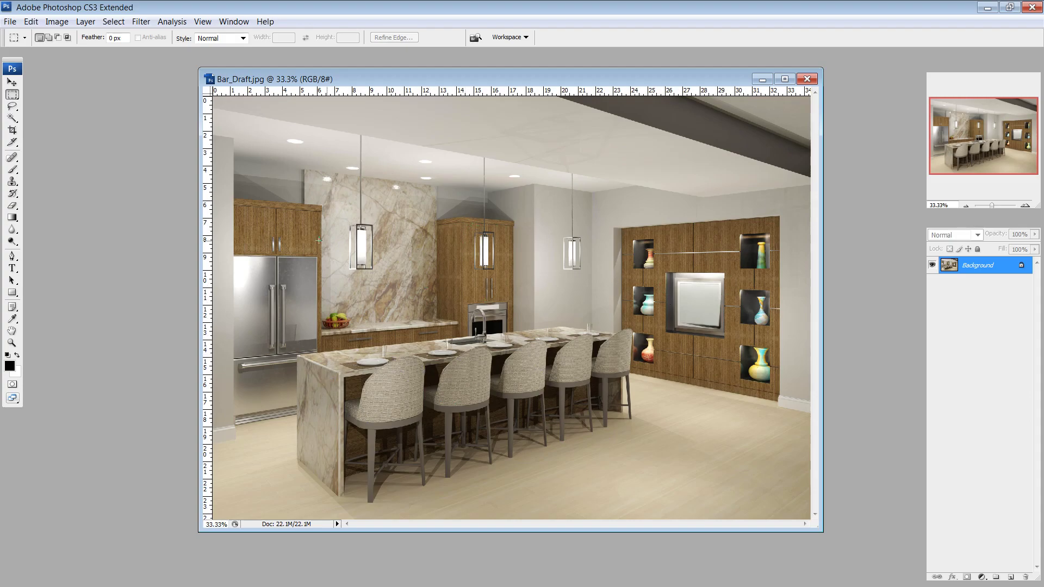
mouse_move(537, 213)
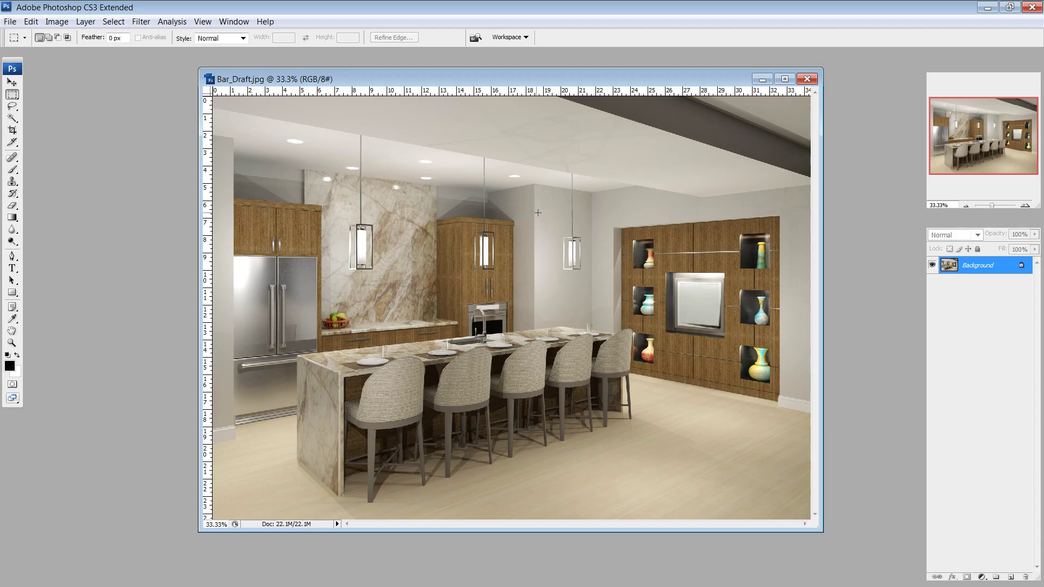
mouse_move(614, 297)
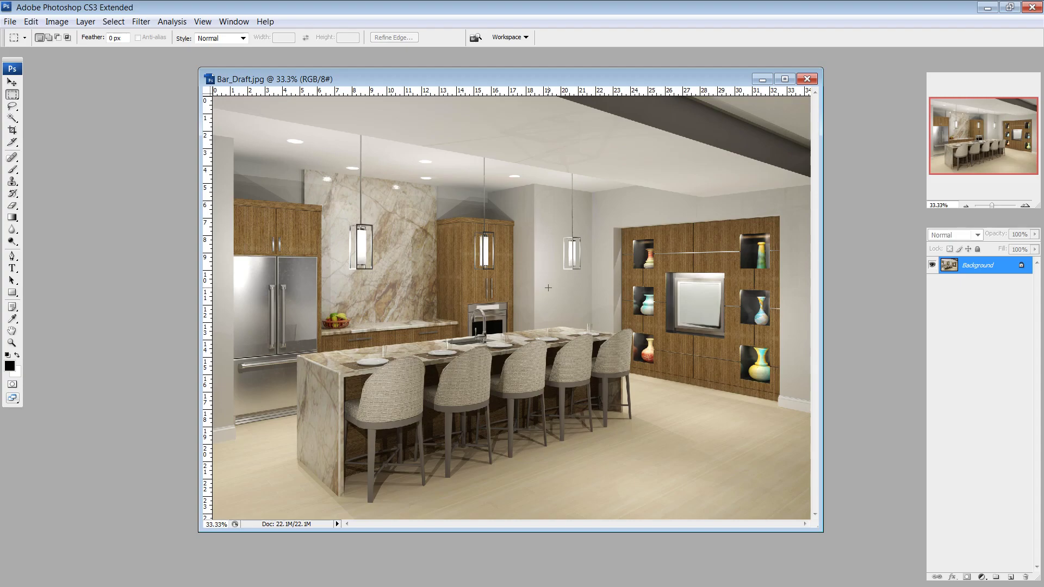
mouse_move(522, 295)
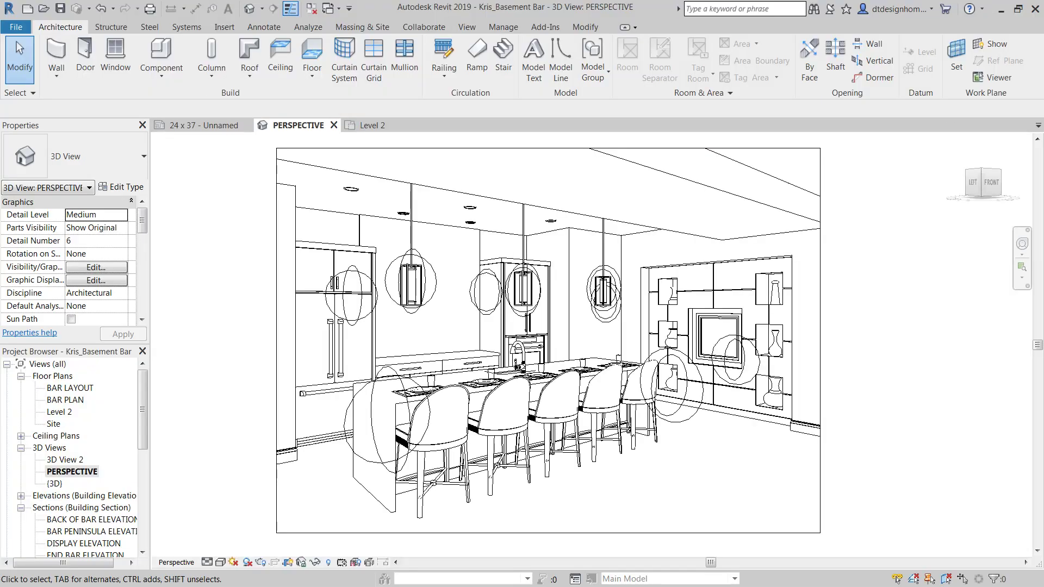
mouse_move(813, 169)
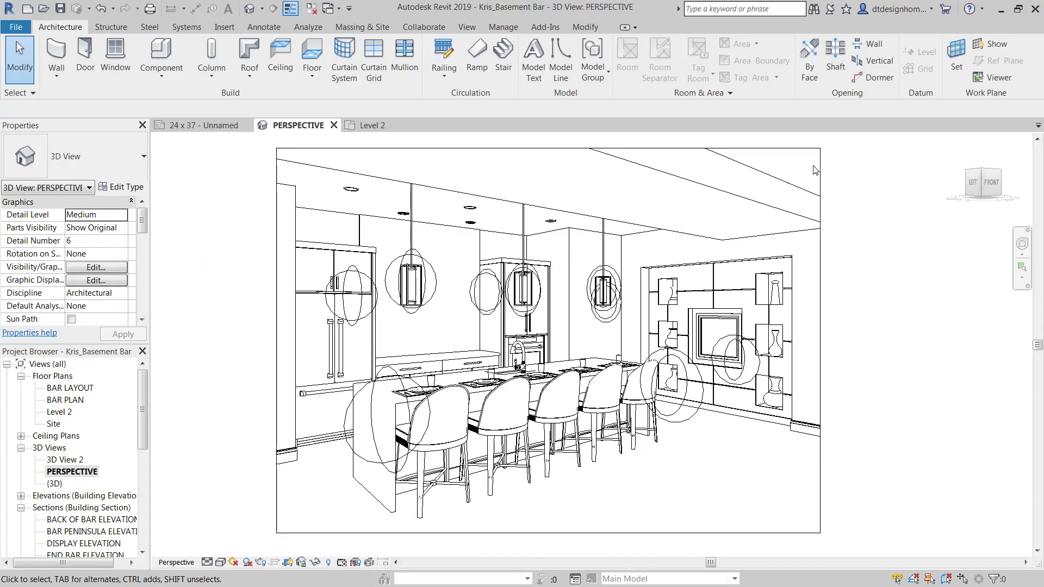
Step: Hide the light-source category from the bar perspective via the studio fixture beside the refrigerator
click(352, 296)
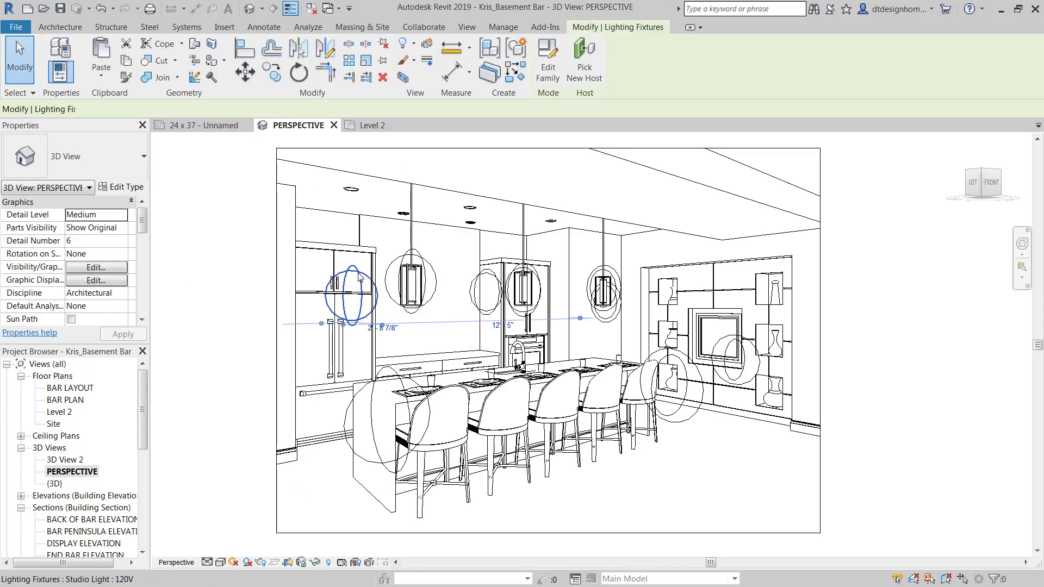
right_click(351, 295)
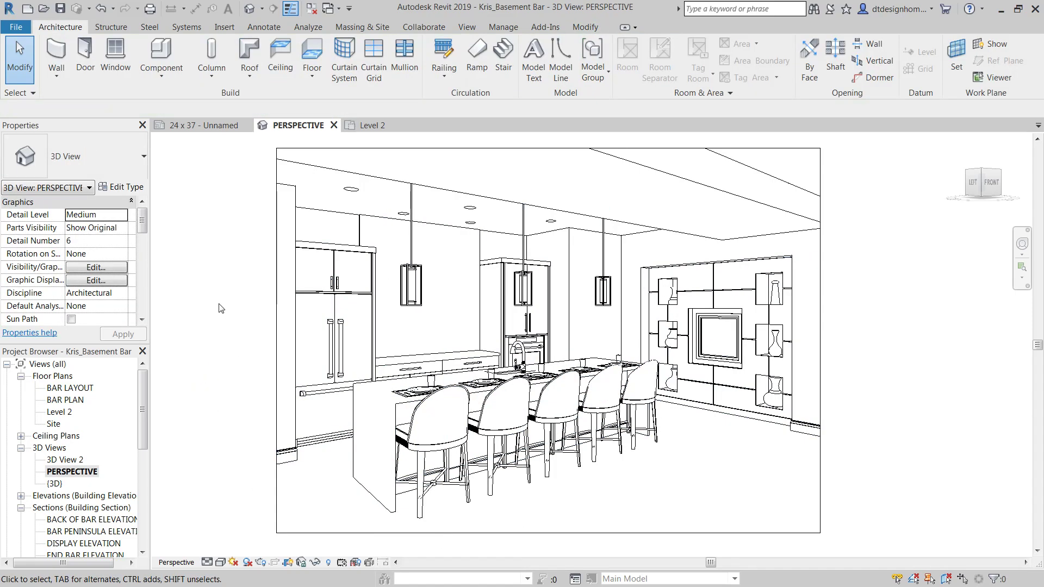
mouse_move(533, 529)
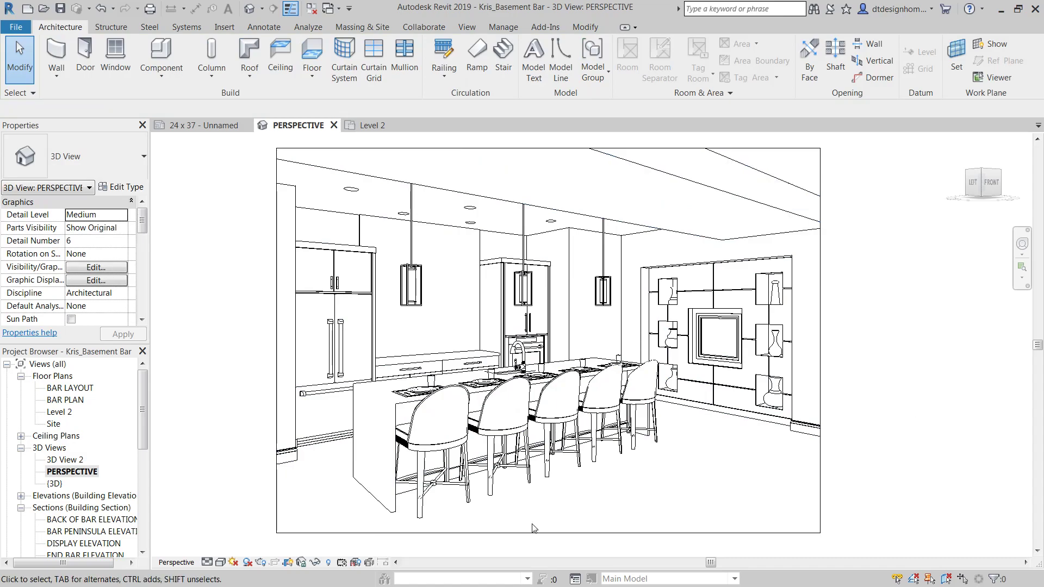
mouse_move(377, 563)
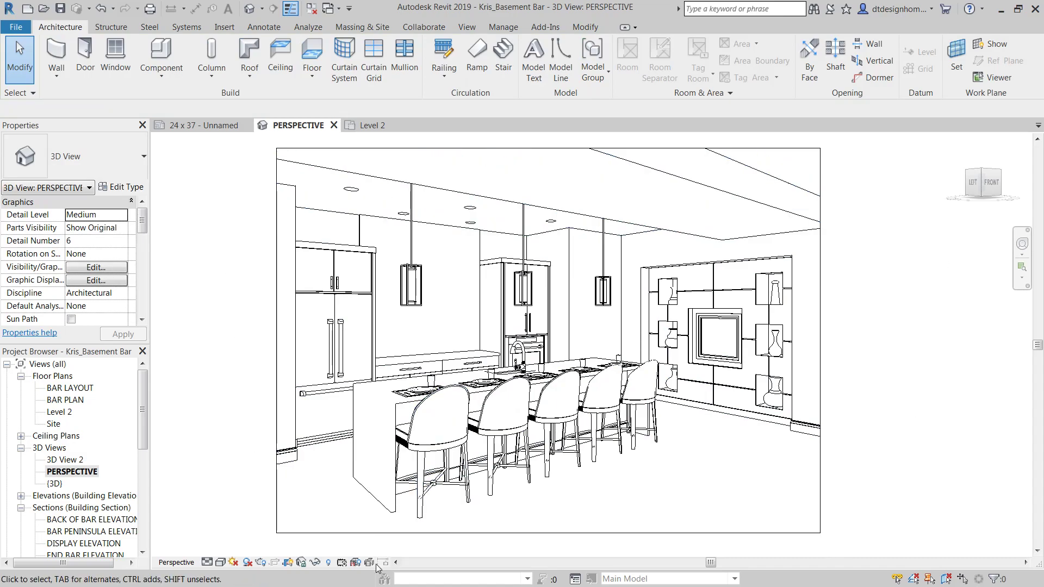
mouse_move(415, 239)
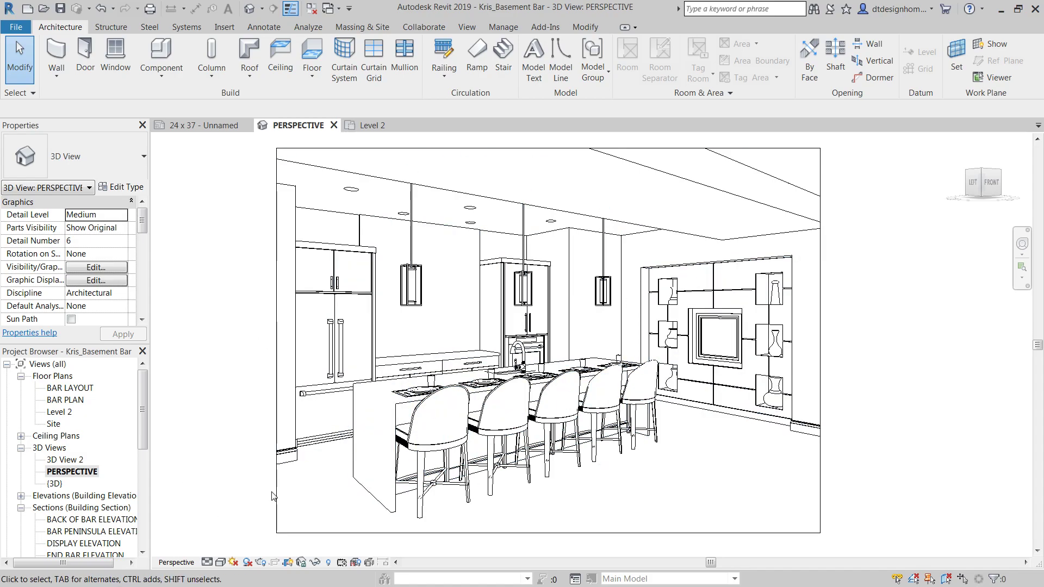
mouse_move(326, 502)
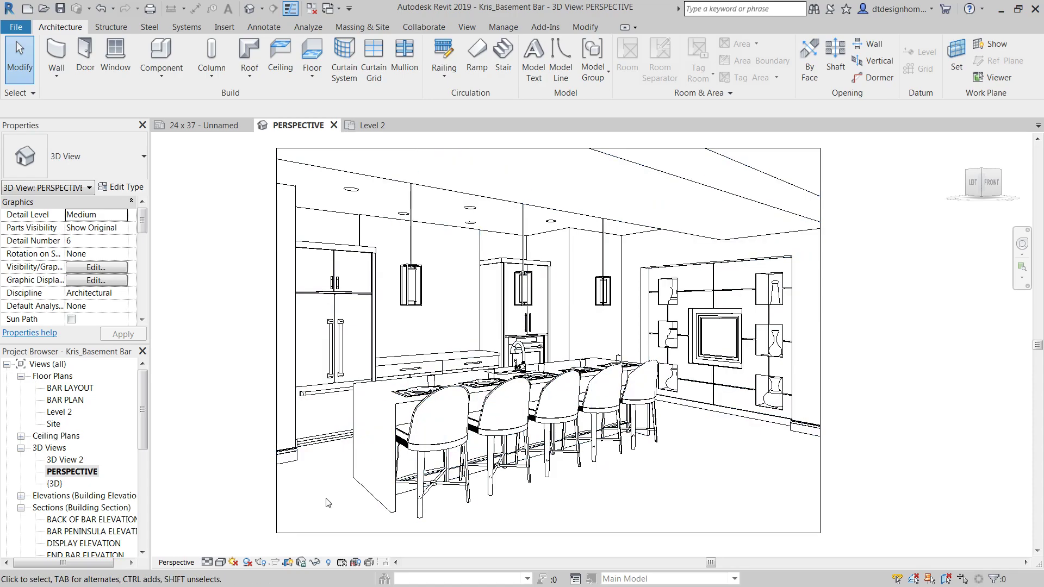
mouse_move(202, 274)
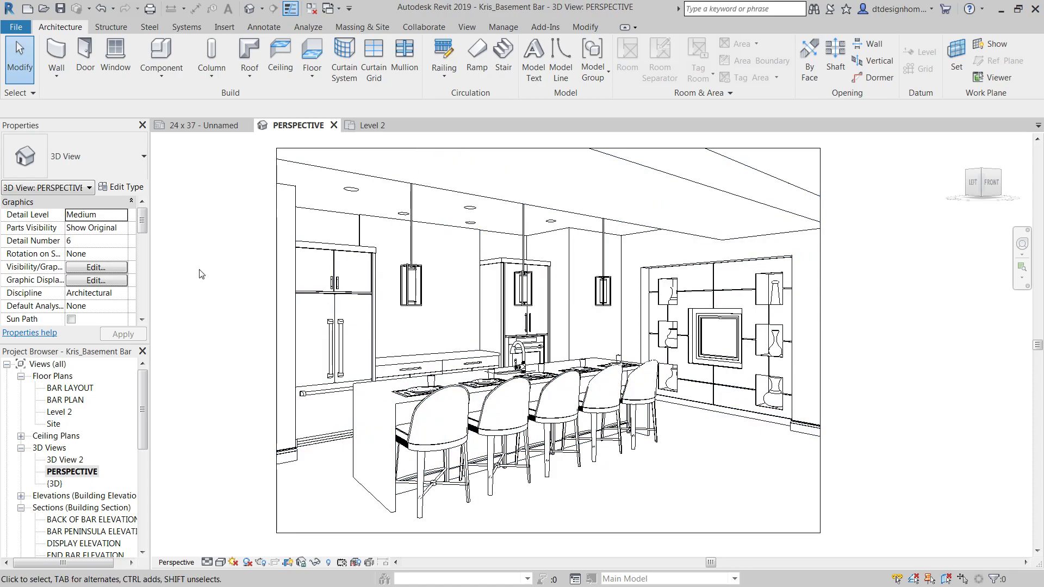
click(19, 27)
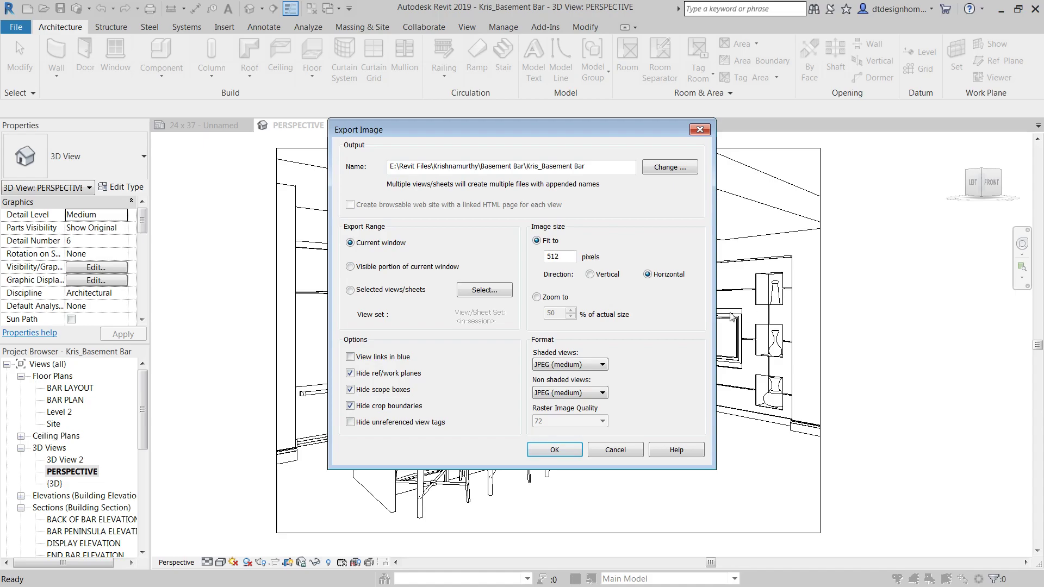
Step: Export the view at Zoom to 100%, lossless JPEG for shaded and non-shaded views, quality 300
click(536, 297)
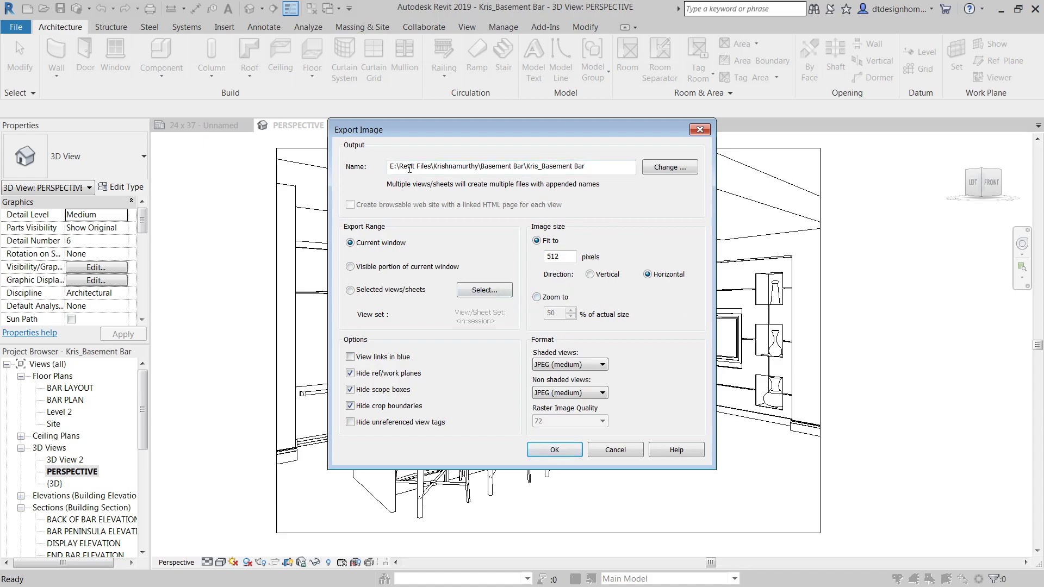
click(537, 297)
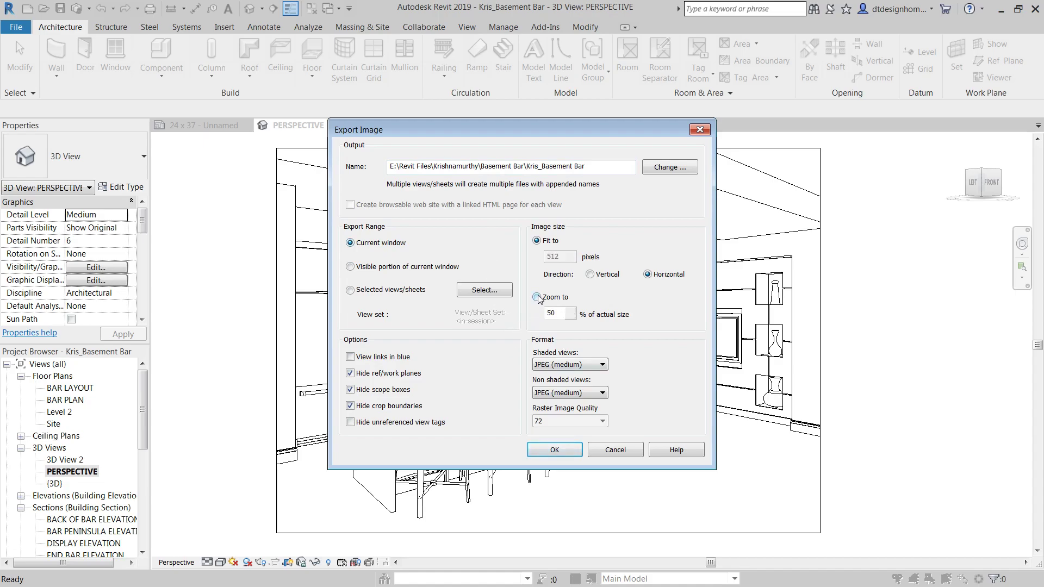
click(537, 297)
text(100)
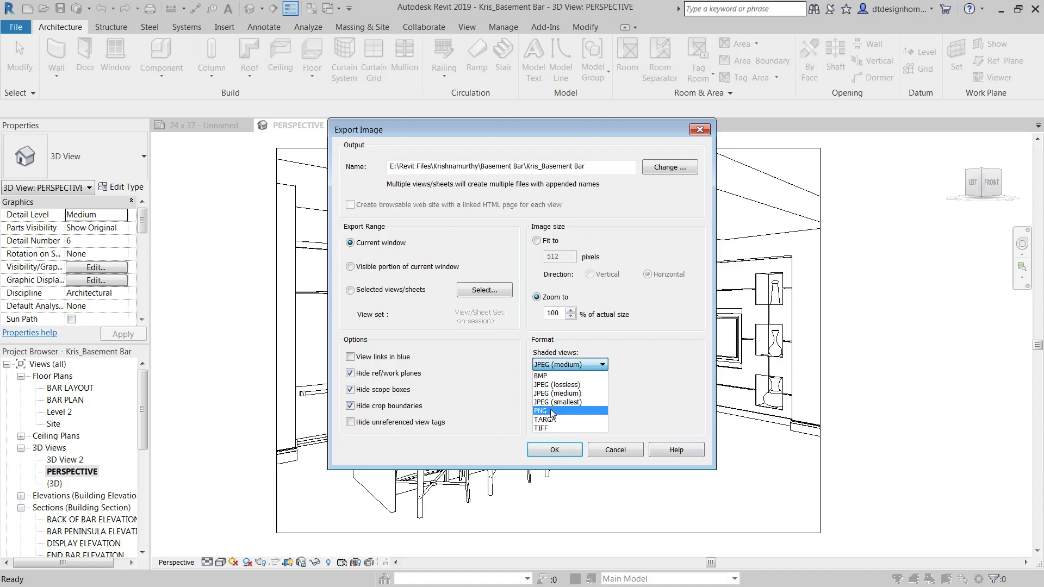
click(555, 385)
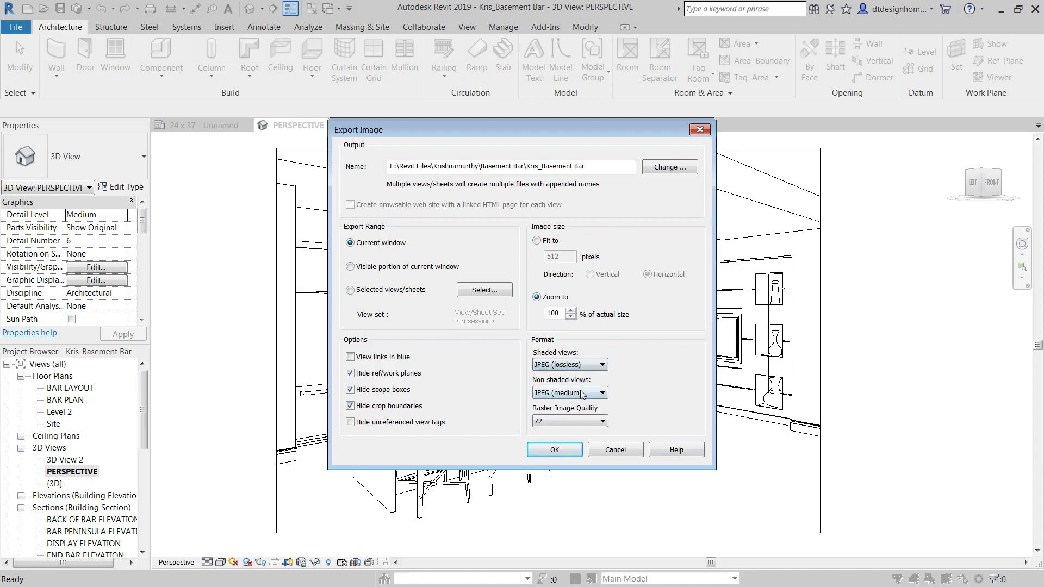
click(598, 393)
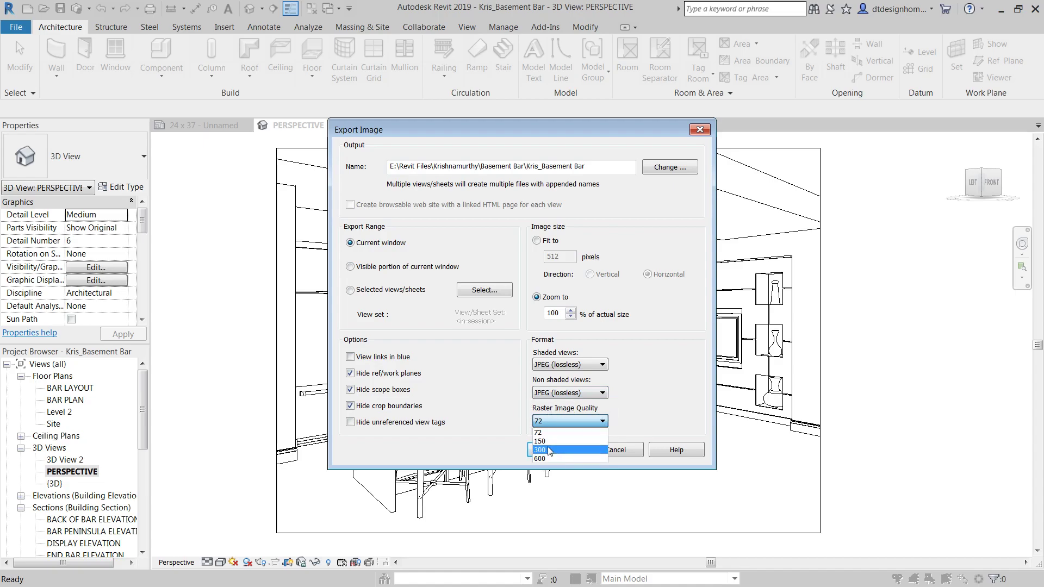
mouse_move(596, 459)
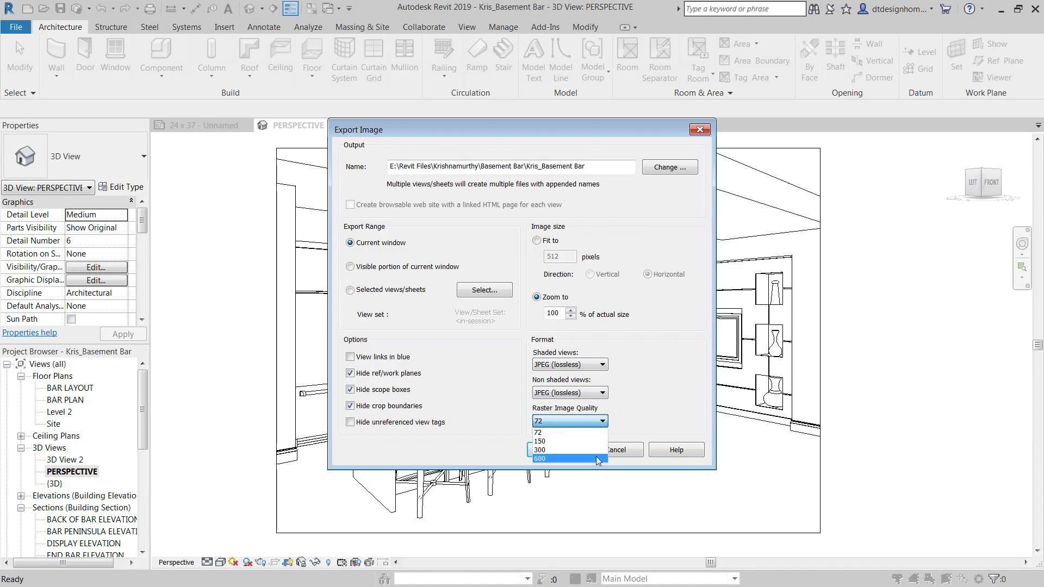
click(551, 450)
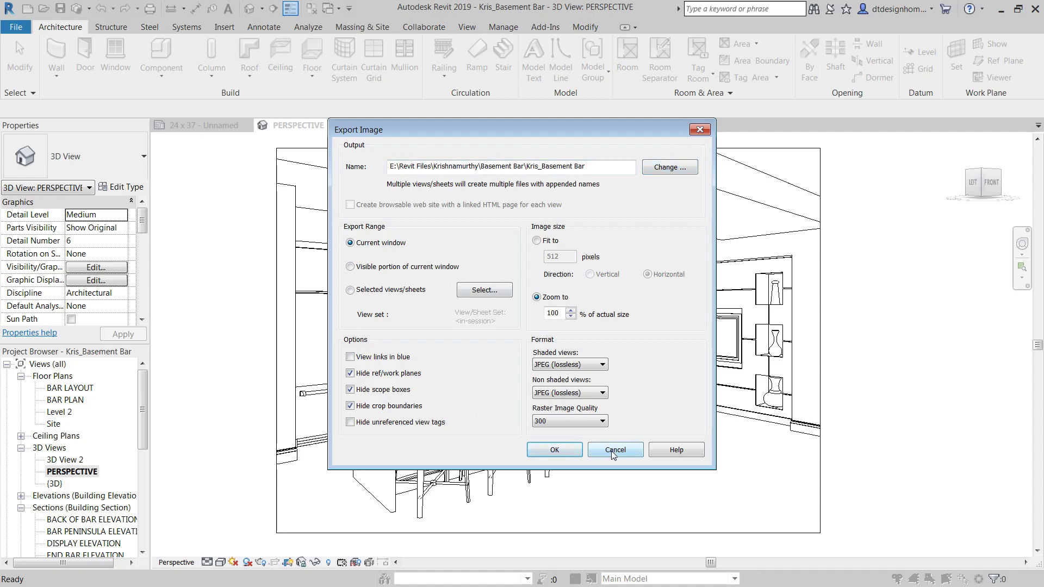
click(615, 450)
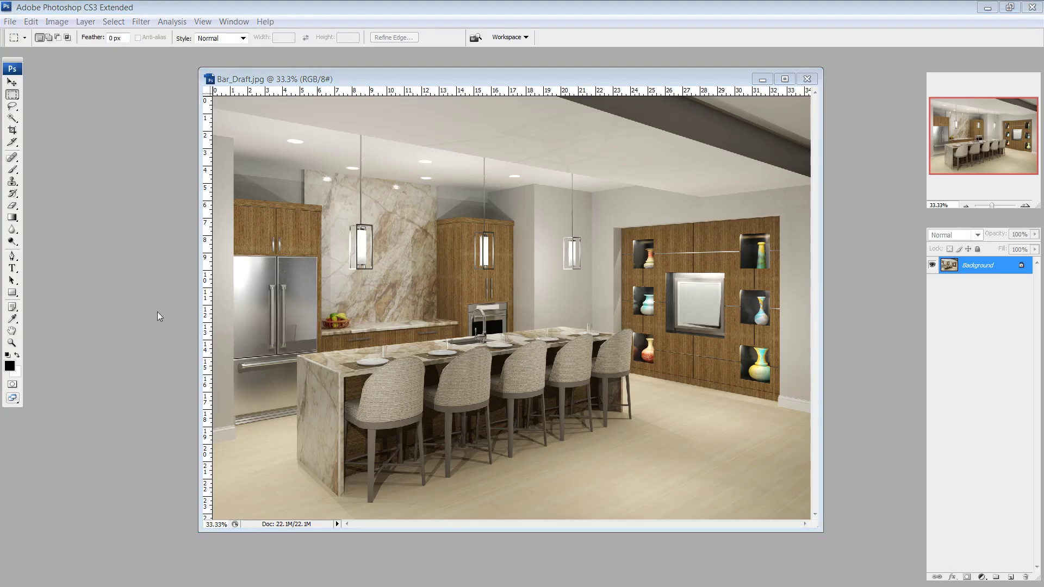
Step: Start File > Place to bring Bar_Linework from the Basement Bar folder into Bar_Draft
click(8, 22)
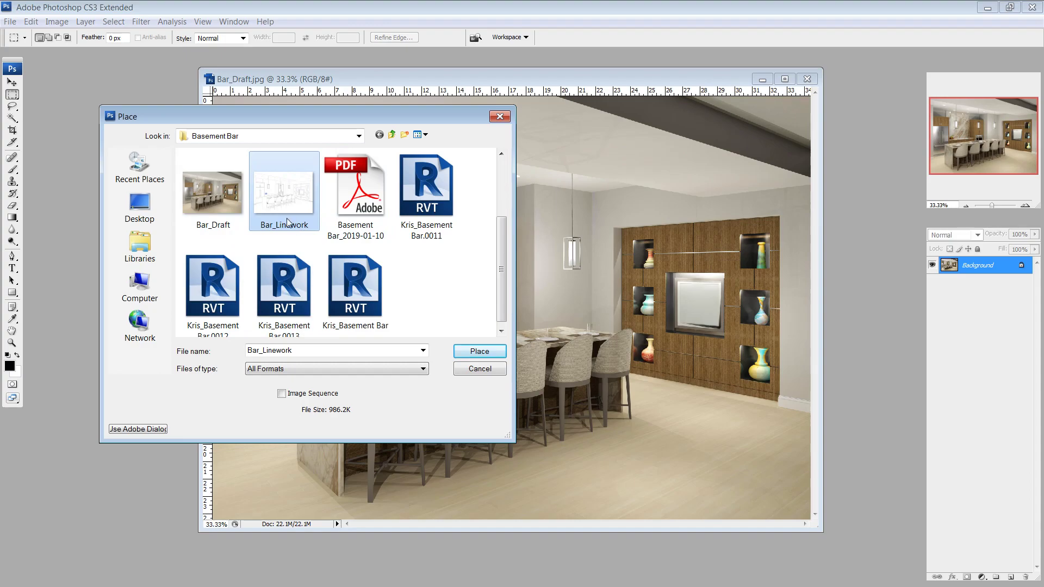
Step: Place Bar_Linework into the bar draft as its own layer
click(480, 351)
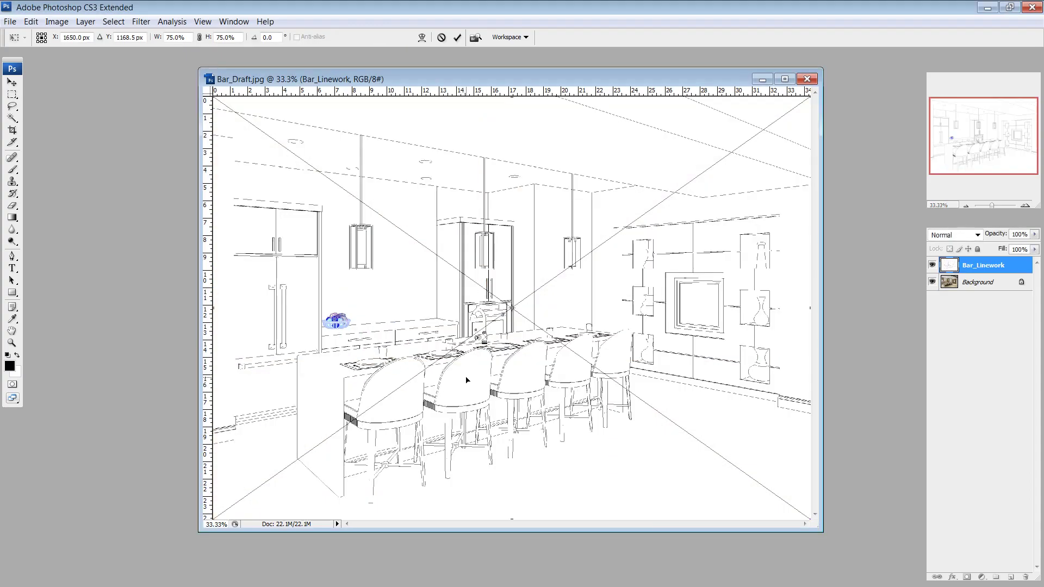
mouse_move(463, 376)
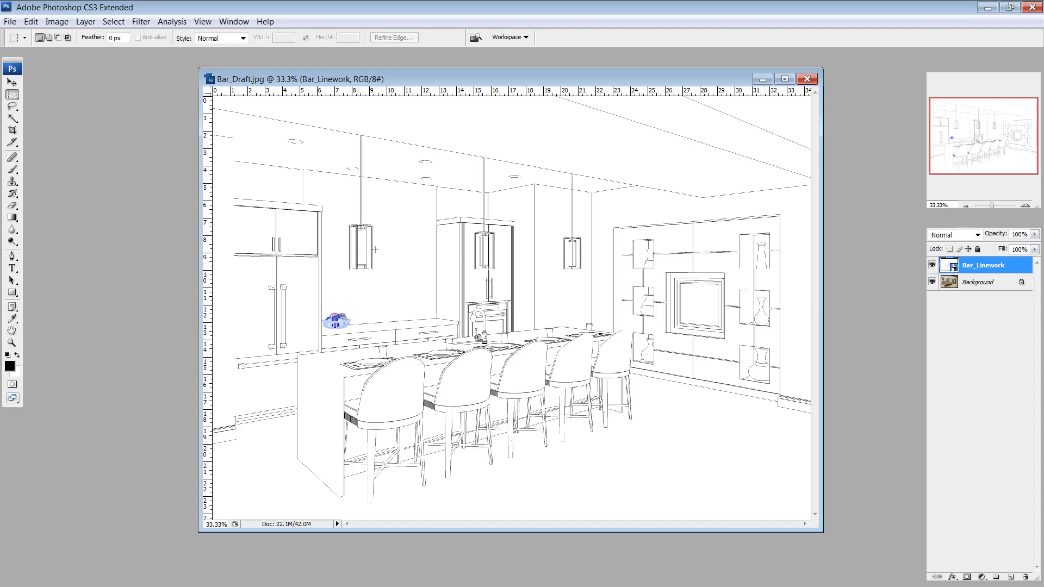
mouse_move(367, 284)
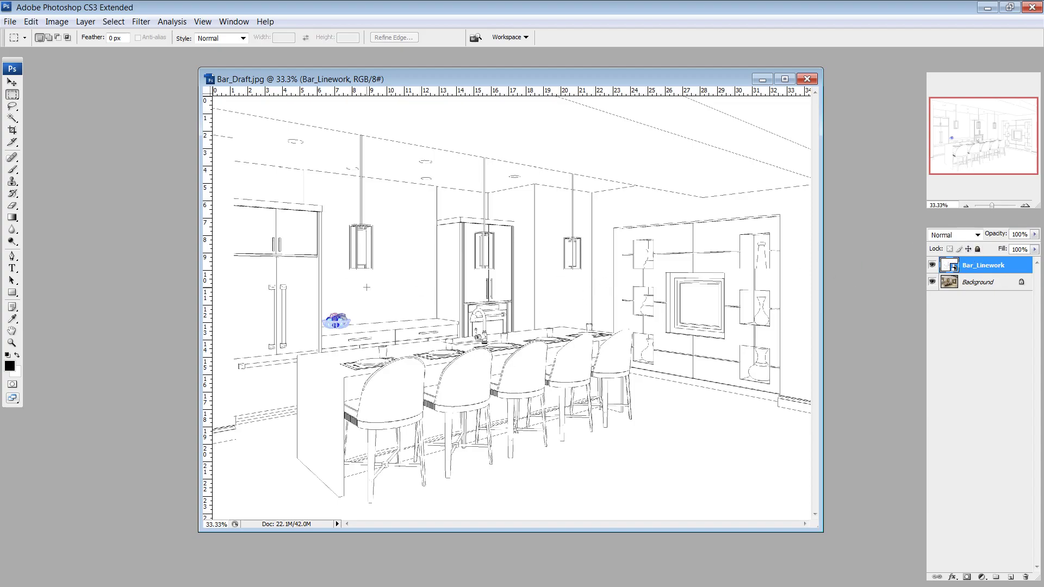
mouse_move(747, 272)
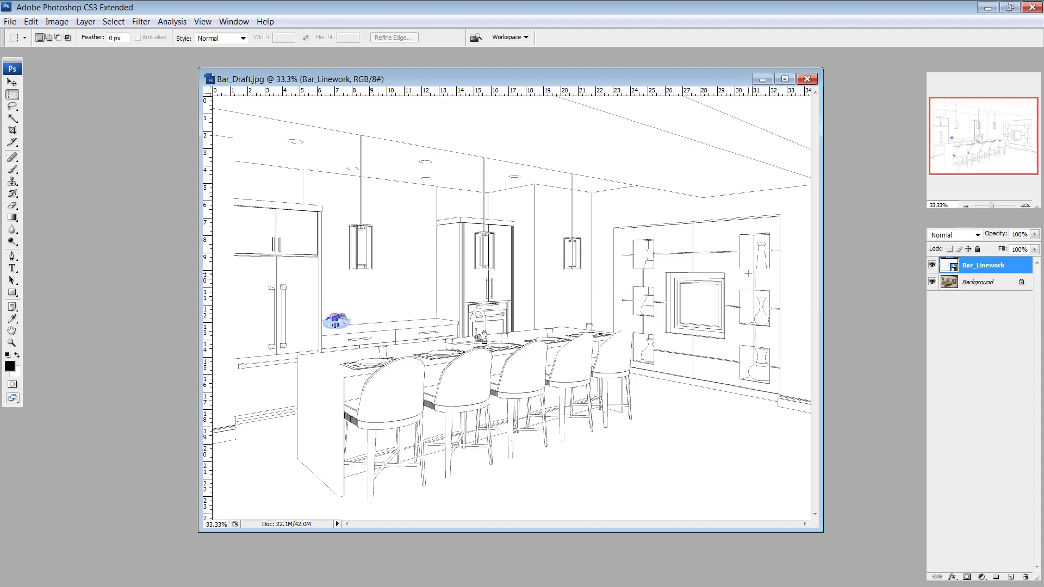
mouse_move(24, 120)
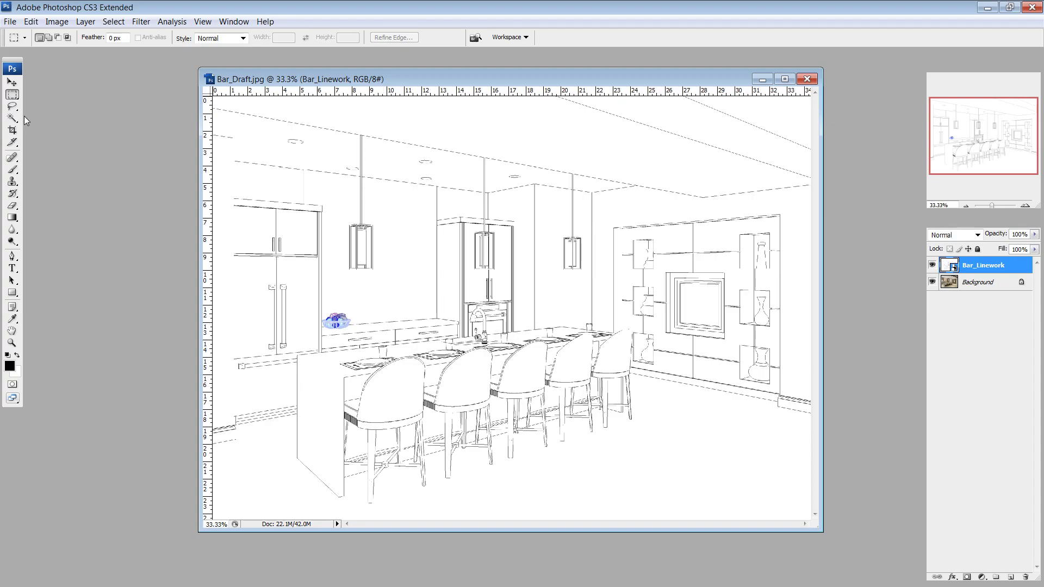
Step: Set the Bar_Linework layer's blend mode to Multiply
click(7, 117)
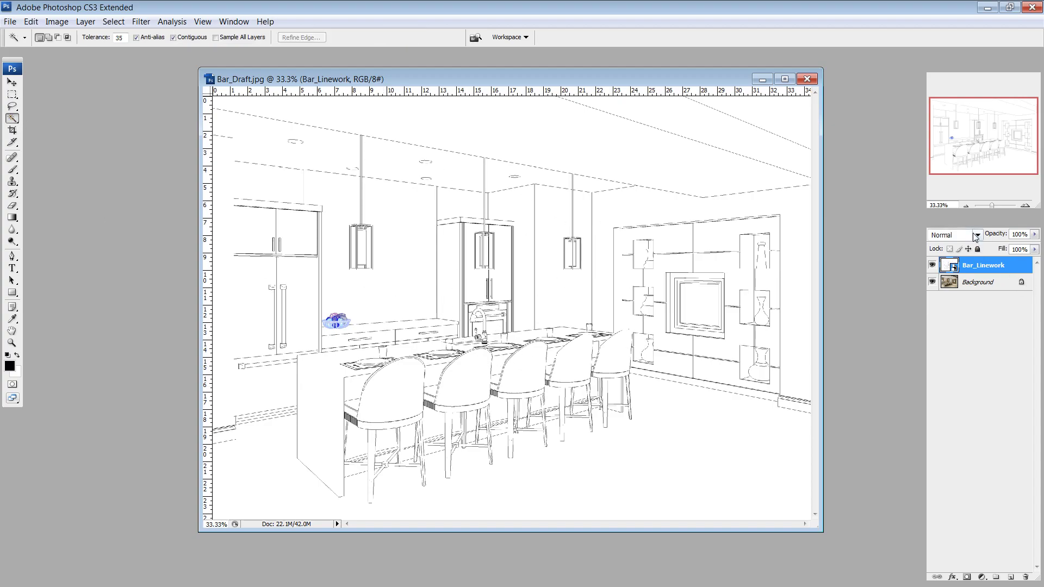
click(981, 234)
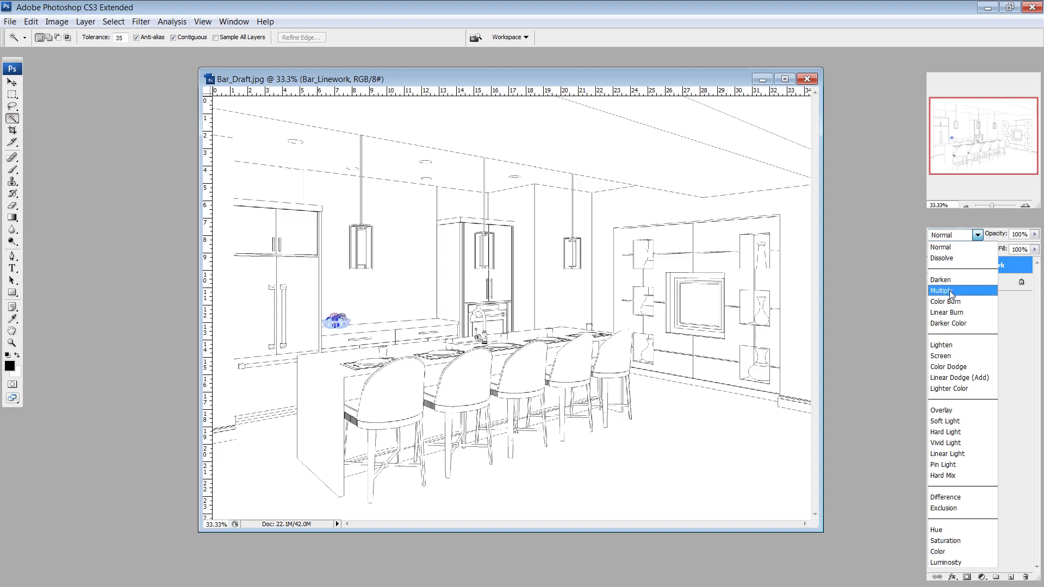
click(941, 291)
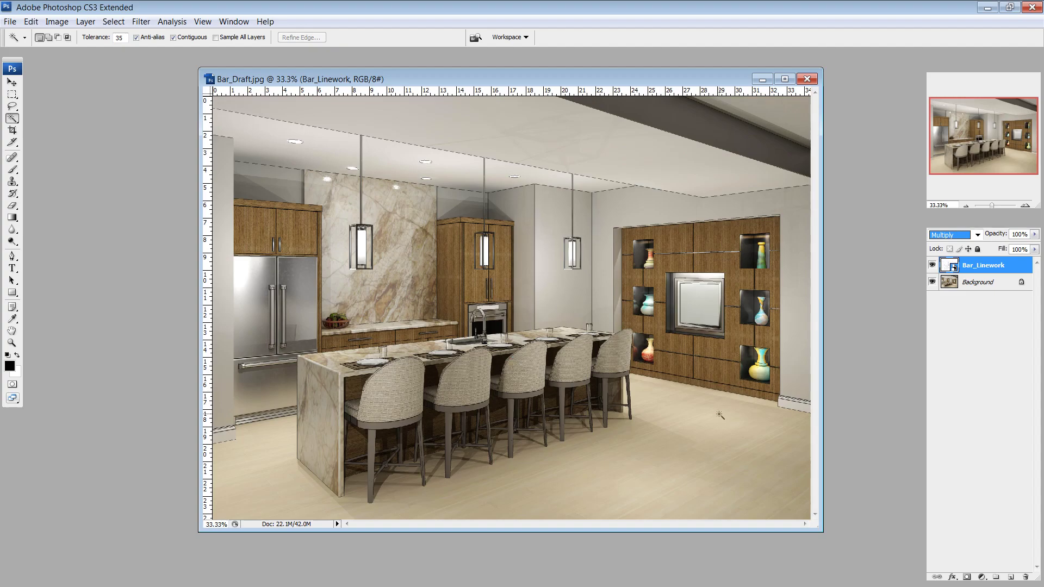
mouse_move(699, 169)
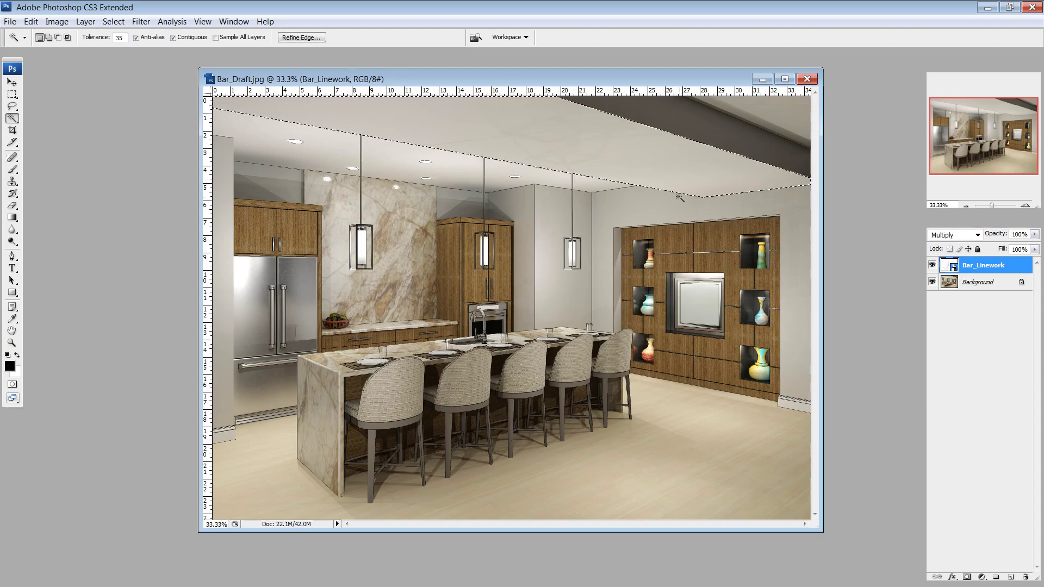
Step: Adjust the Background layer's contrast with Brightness/Contrast beneath the linework
click(977, 282)
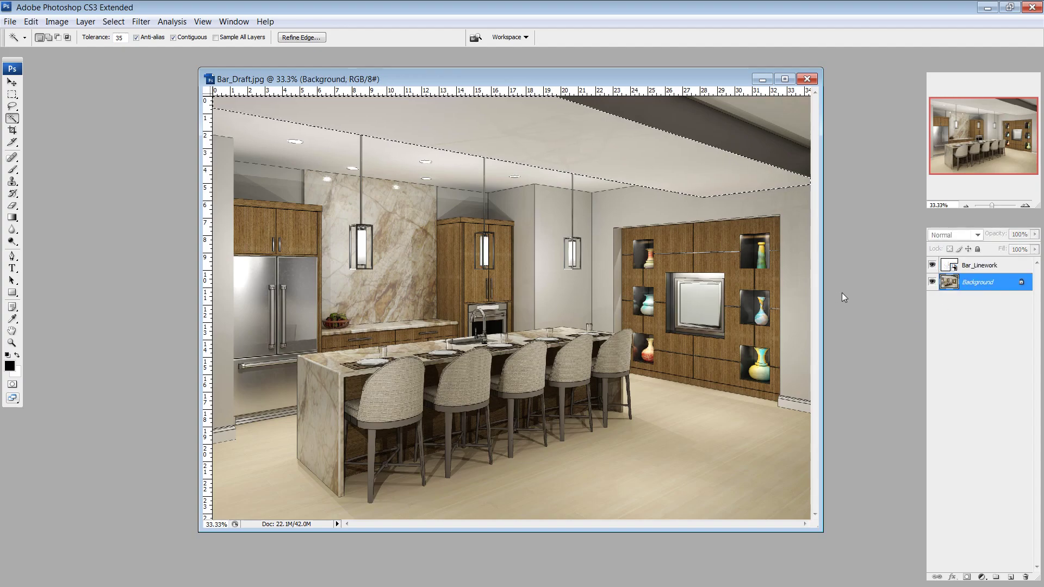
click(58, 22)
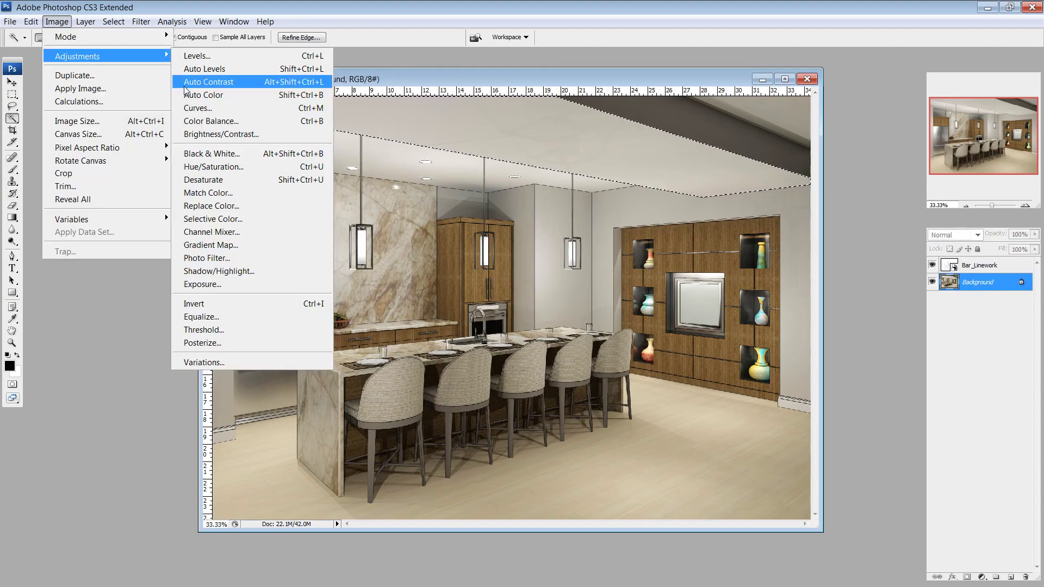
click(220, 135)
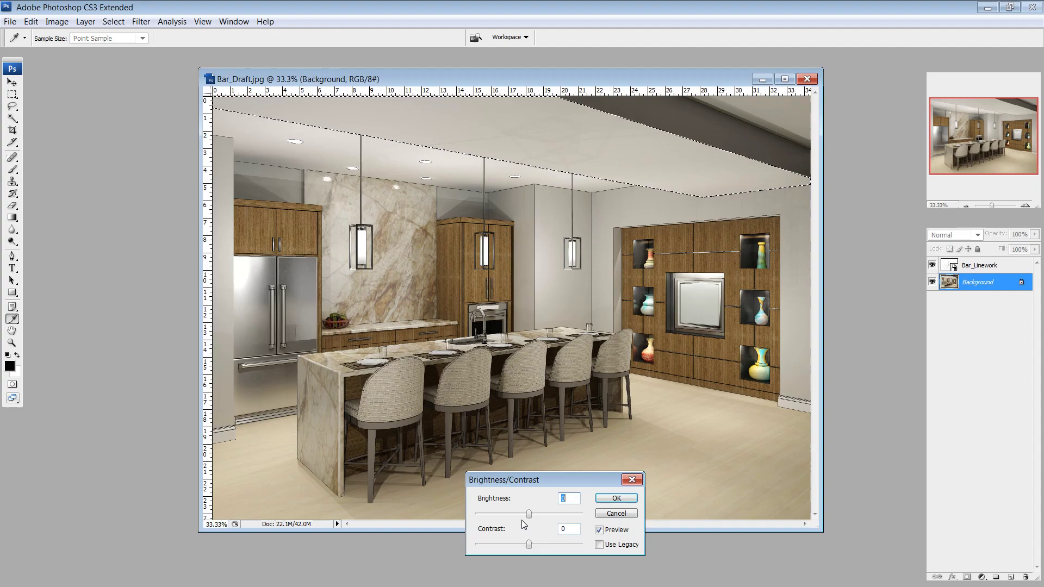
drag(529, 513, 514, 513)
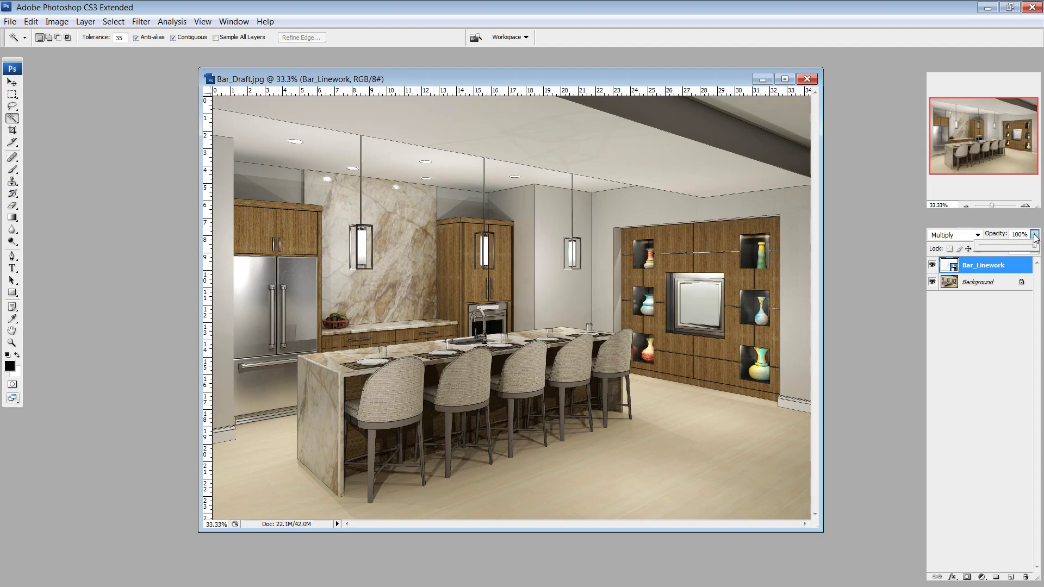
Step: Lower the Bar_Linework layer opacity to 20%, keeping it the active Multiply layer
drag(1033, 235, 988, 247)
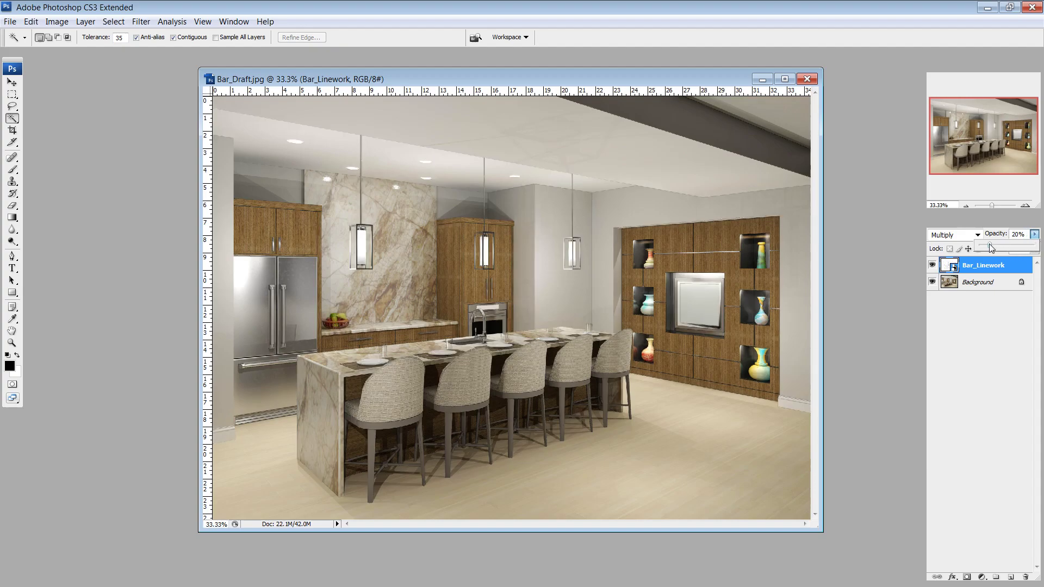
drag(988, 245, 982, 246)
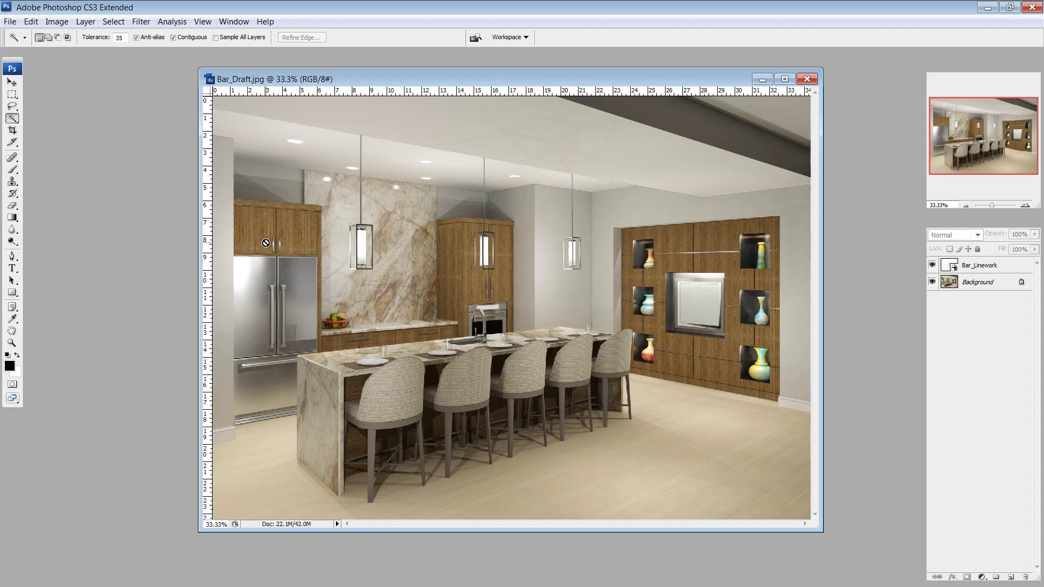
mouse_move(435, 225)
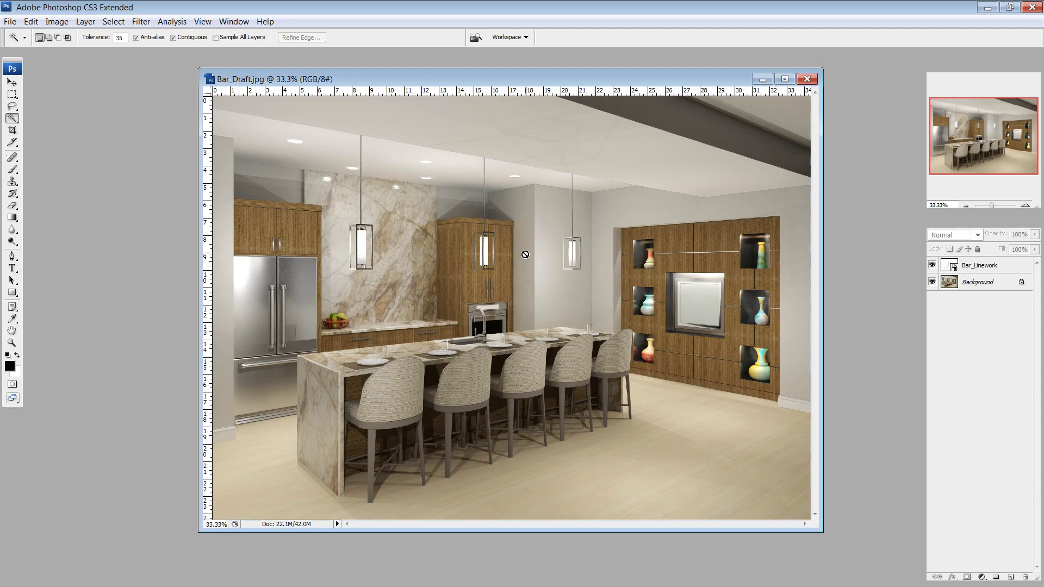
mouse_move(481, 432)
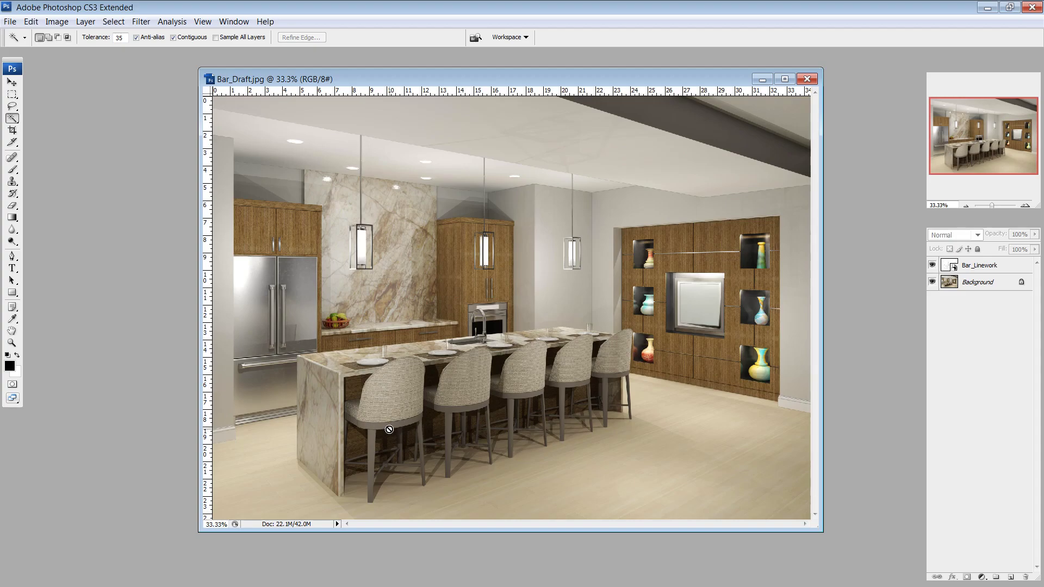
mouse_move(387, 249)
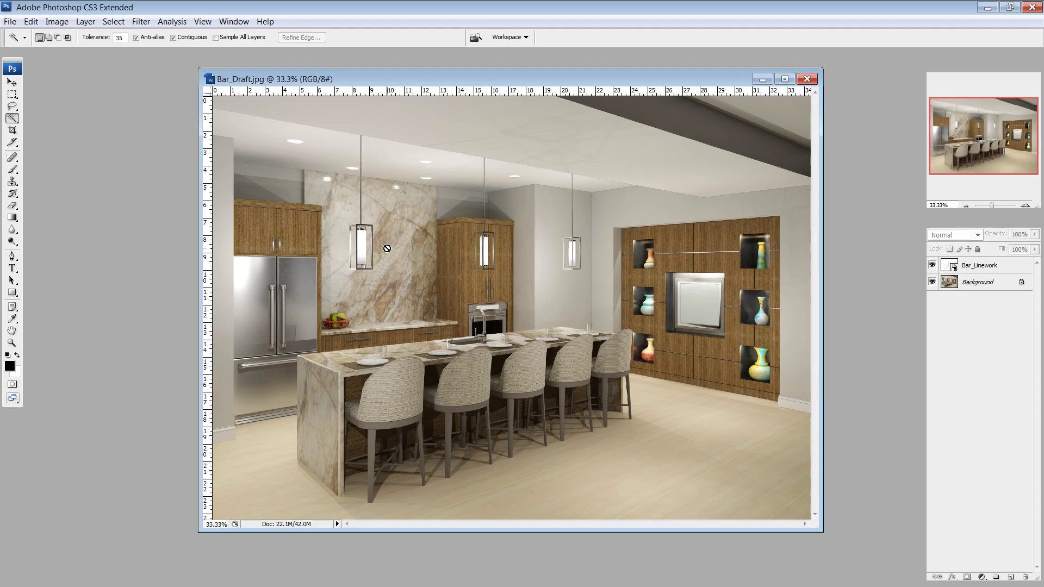
click(976, 282)
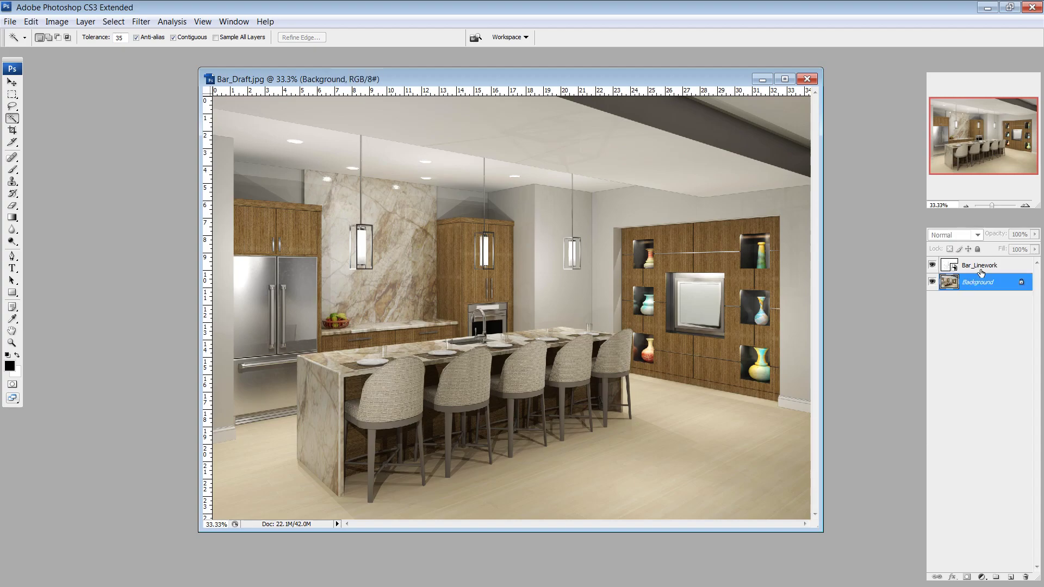
click(978, 264)
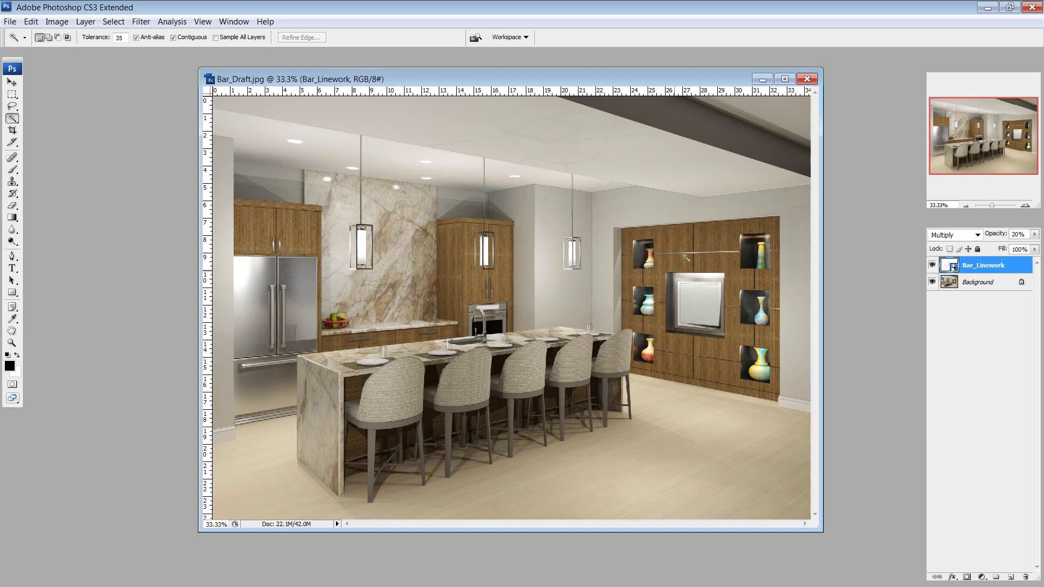
mouse_move(617, 352)
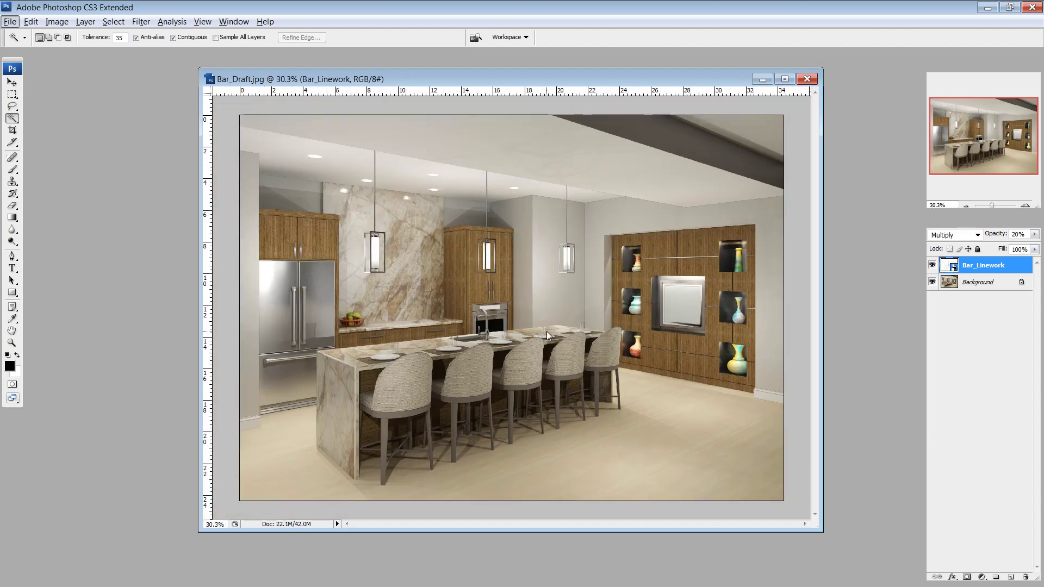
mouse_move(513, 431)
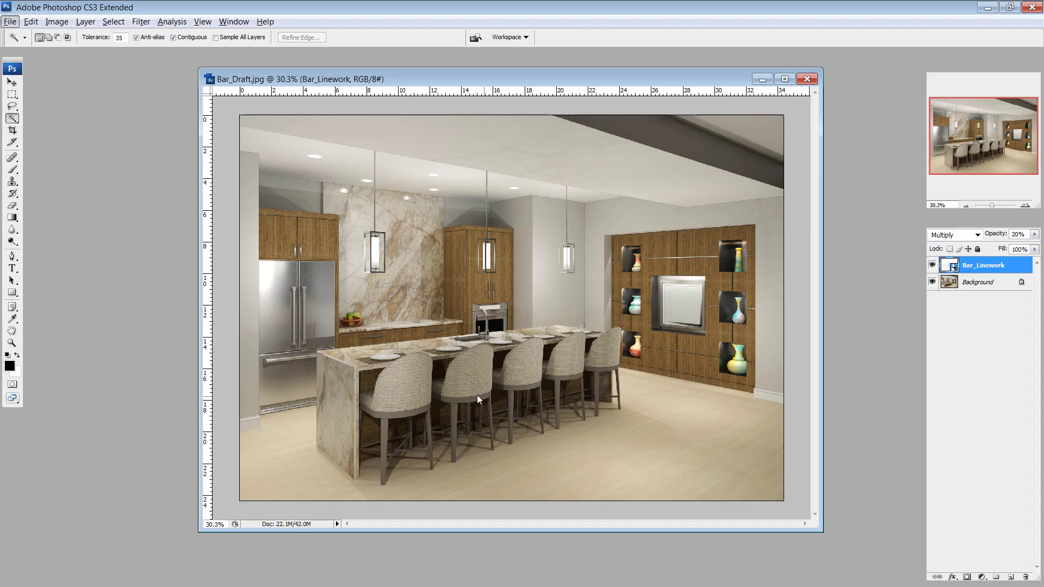
mouse_move(606, 362)
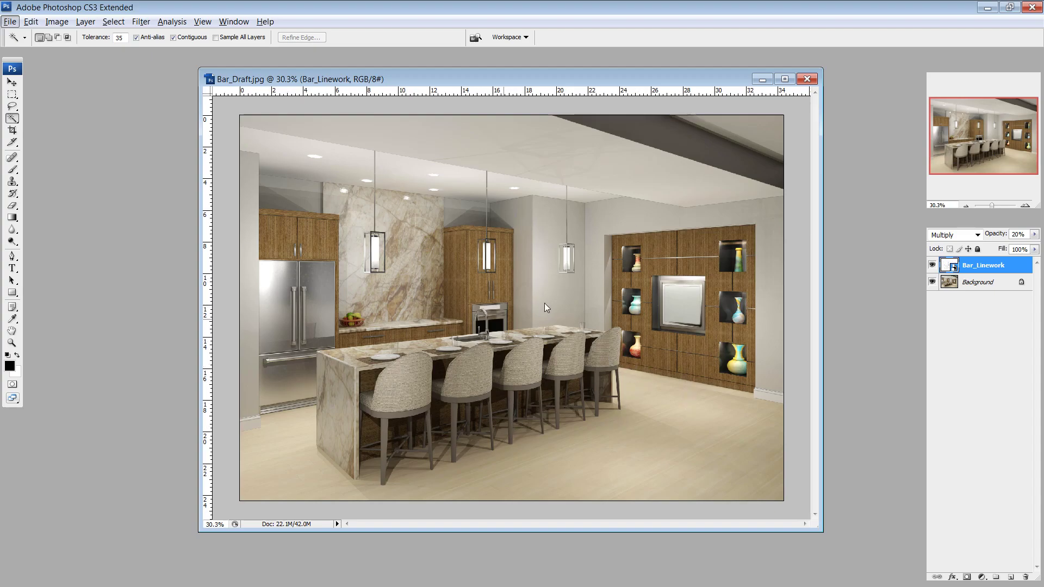
mouse_move(659, 398)
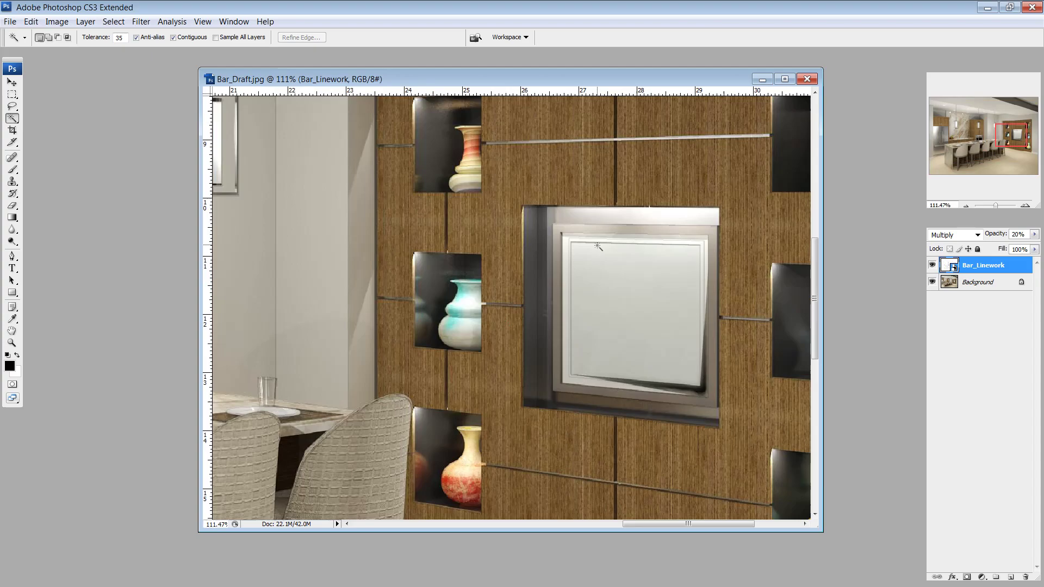
mouse_move(593, 341)
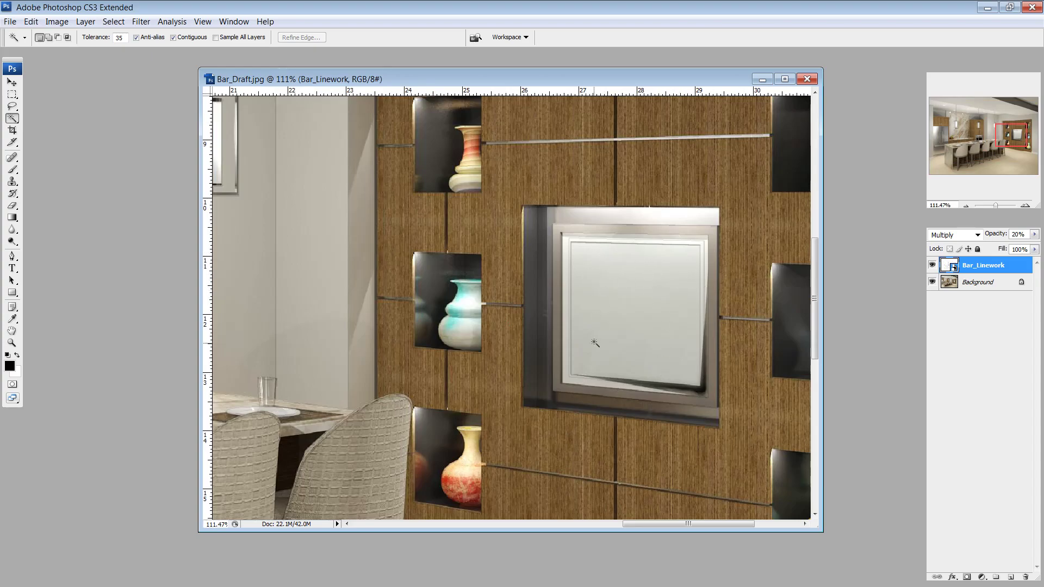
mouse_move(645, 294)
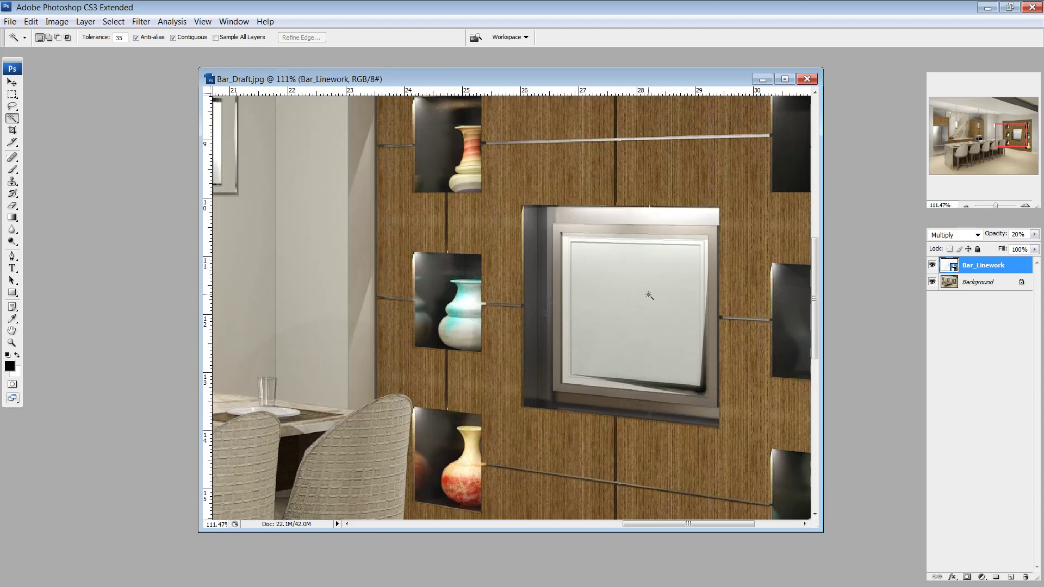
mouse_move(598, 252)
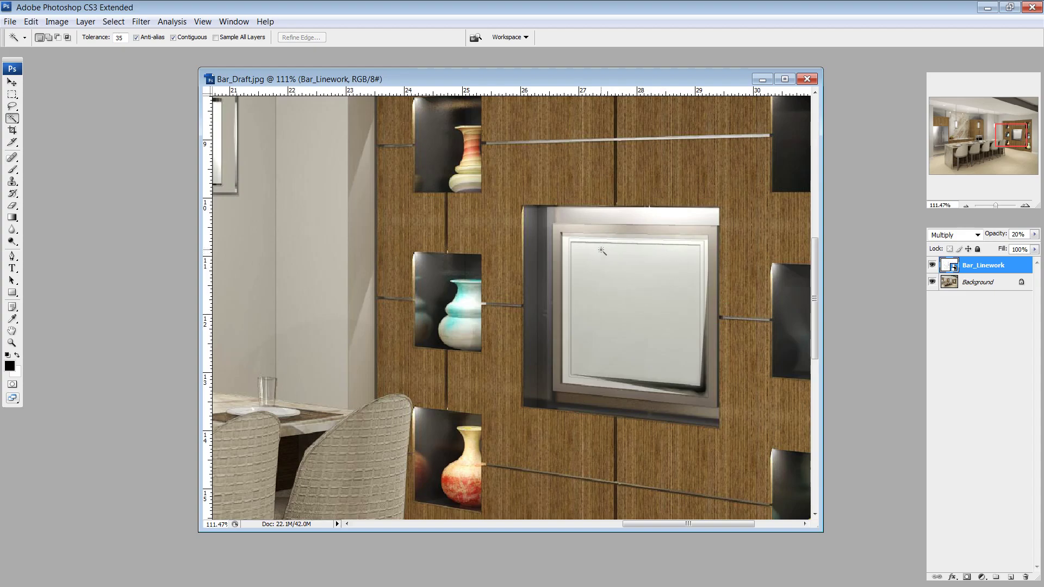
mouse_move(659, 280)
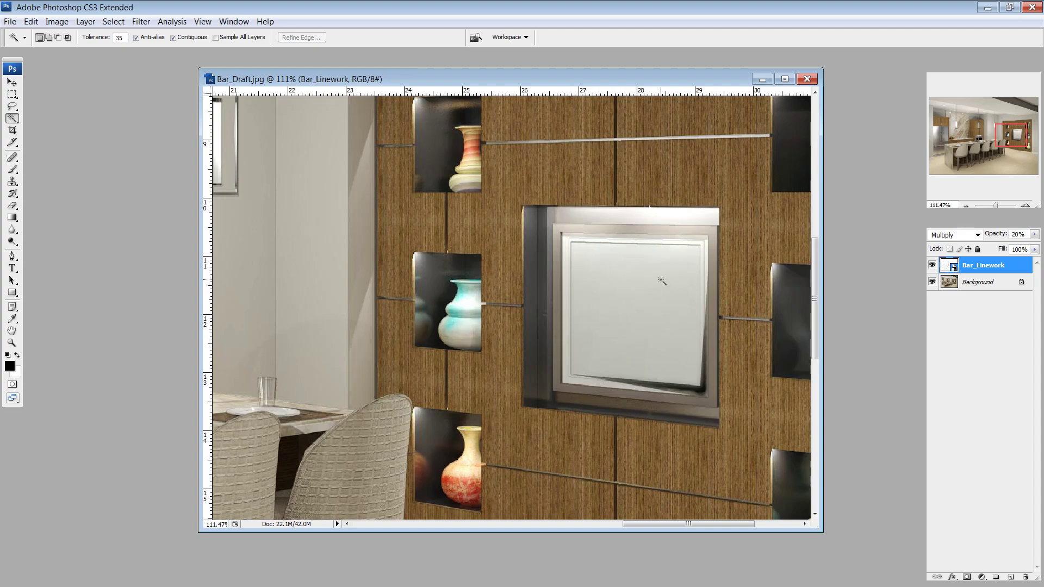
mouse_move(456, 118)
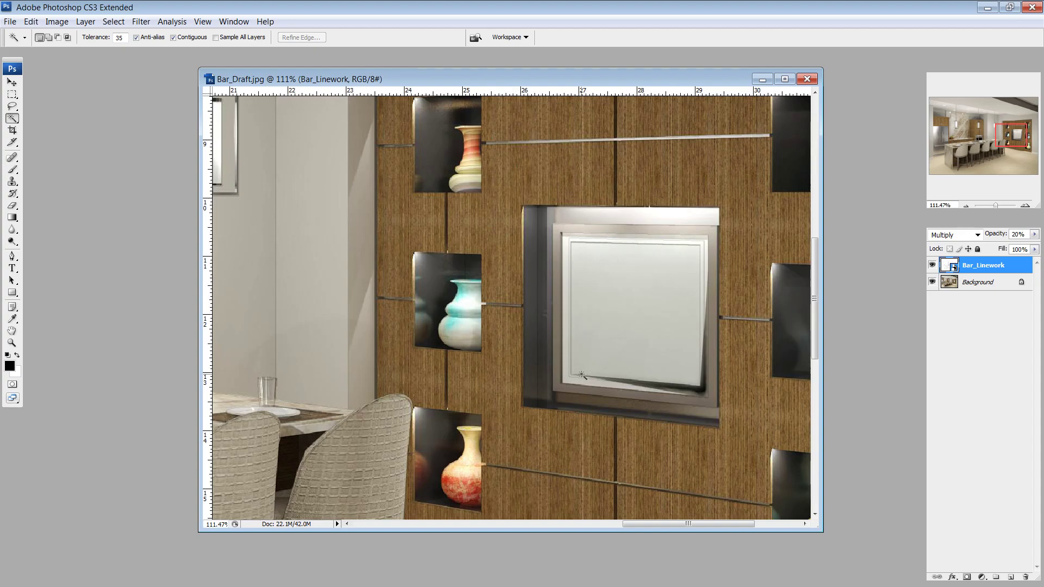
mouse_move(668, 362)
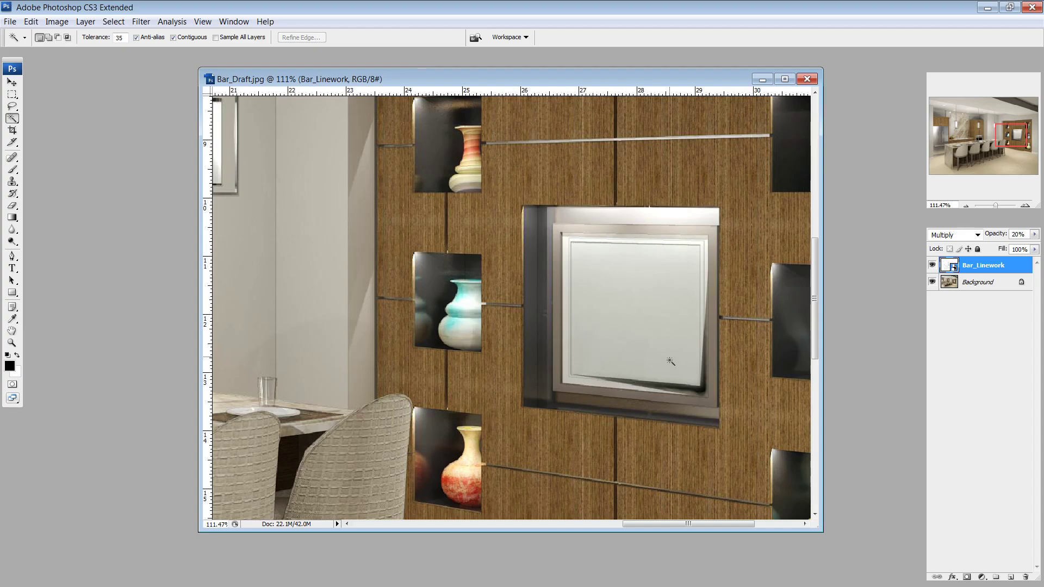
mouse_move(665, 261)
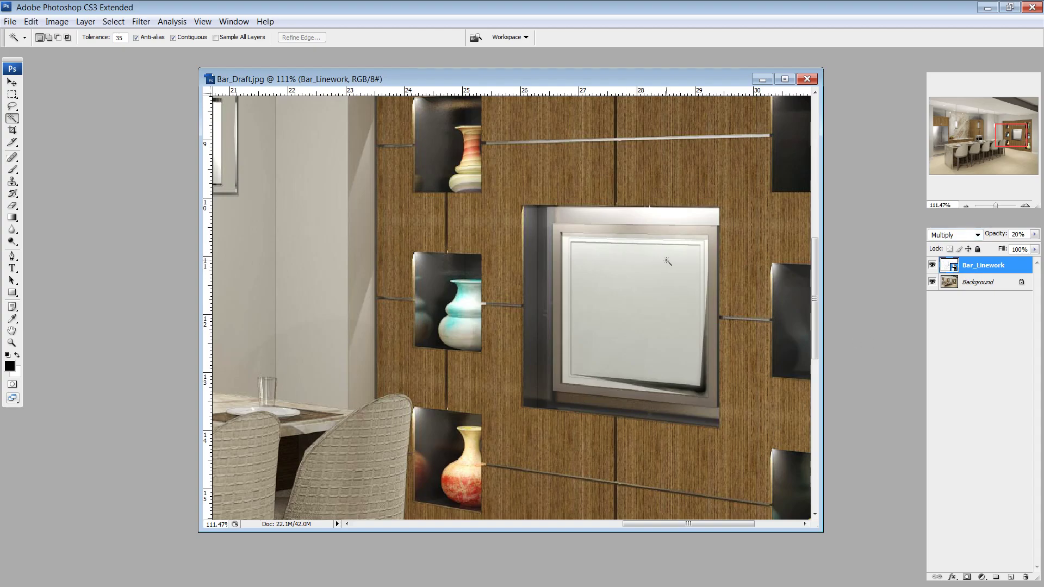
mouse_move(642, 278)
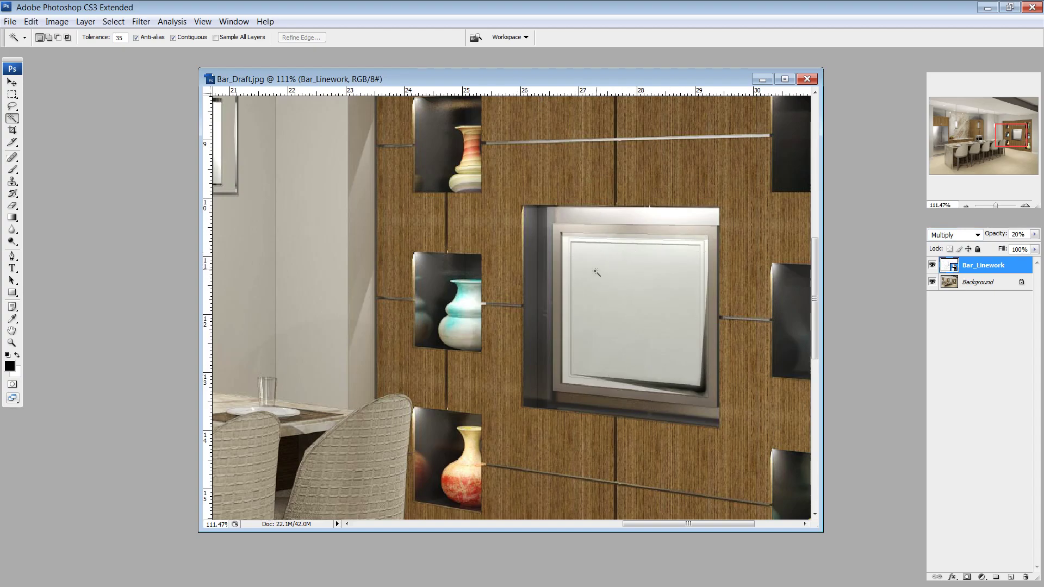
mouse_move(600, 288)
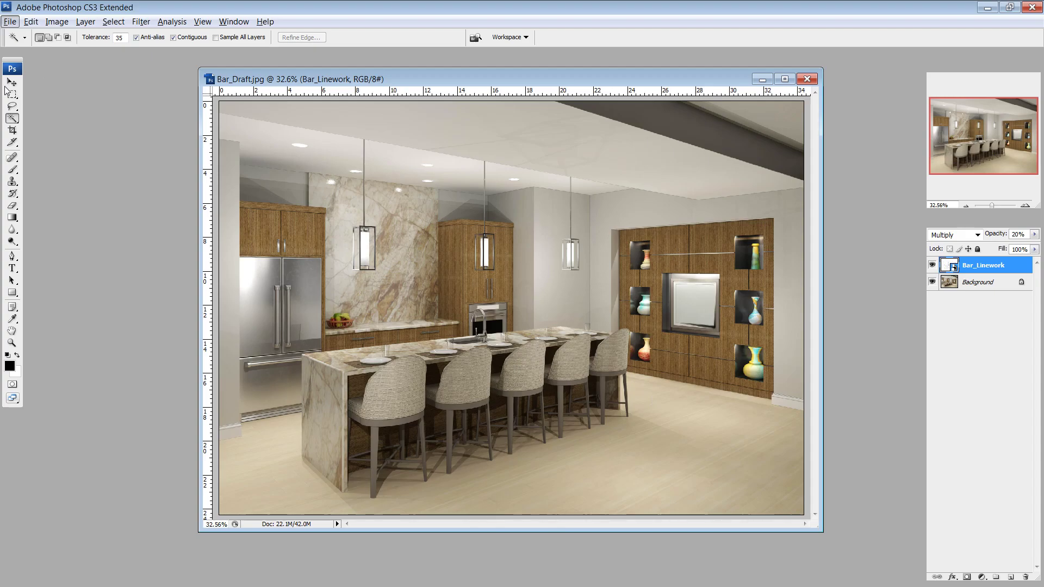
click(9, 83)
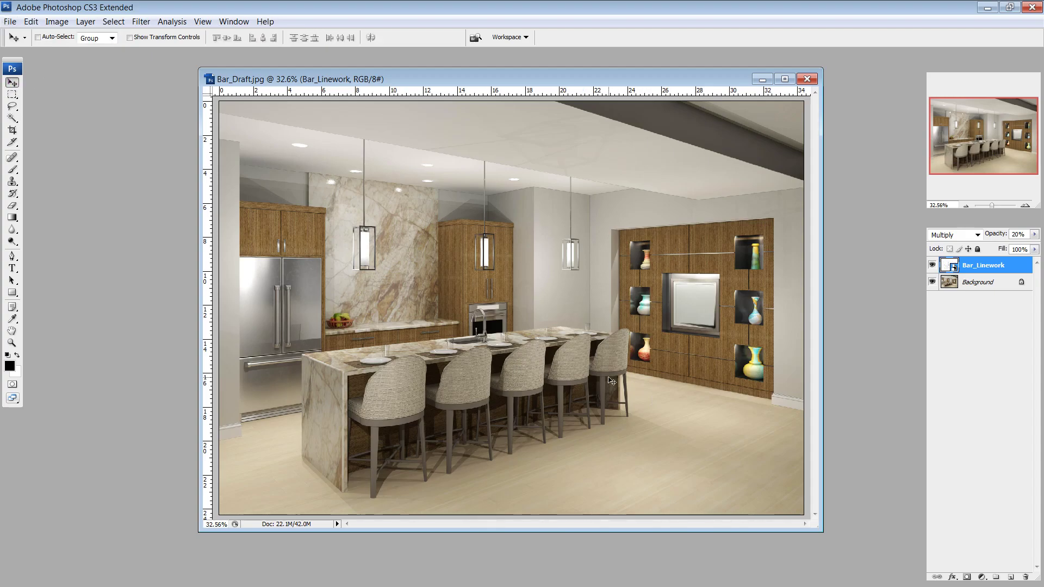
mouse_move(558, 223)
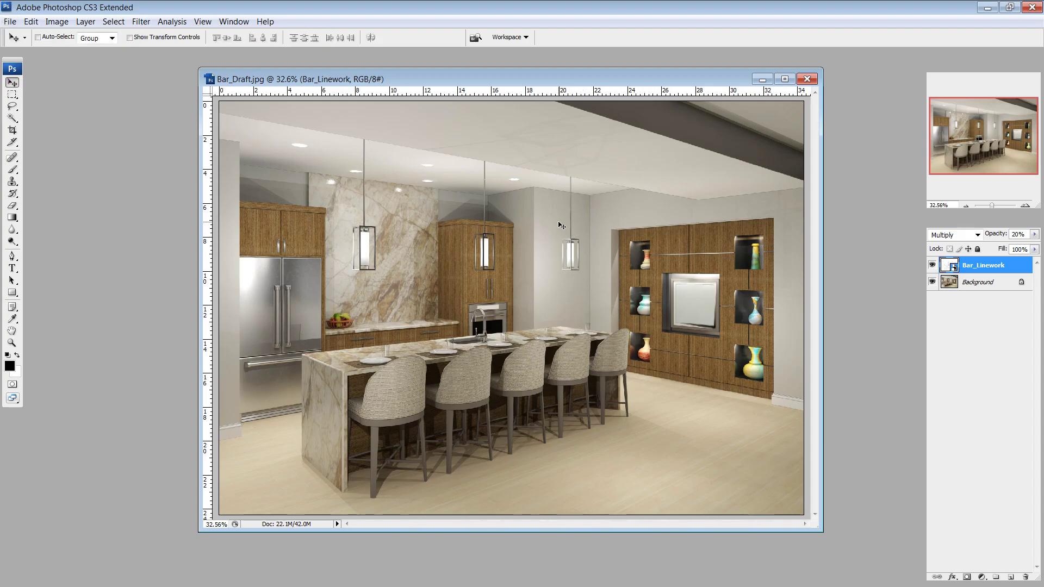
mouse_move(551, 217)
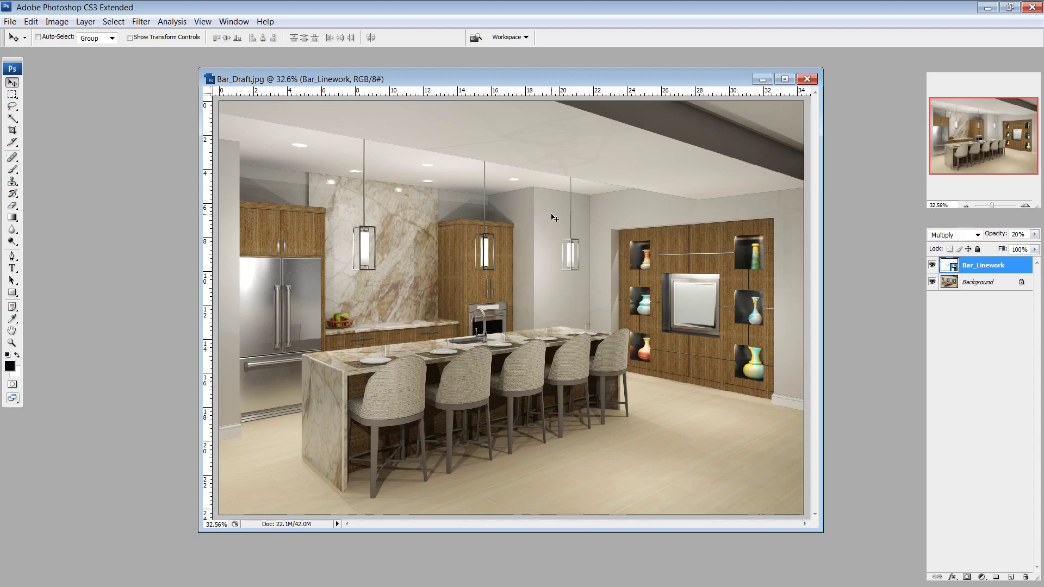
mouse_move(700, 474)
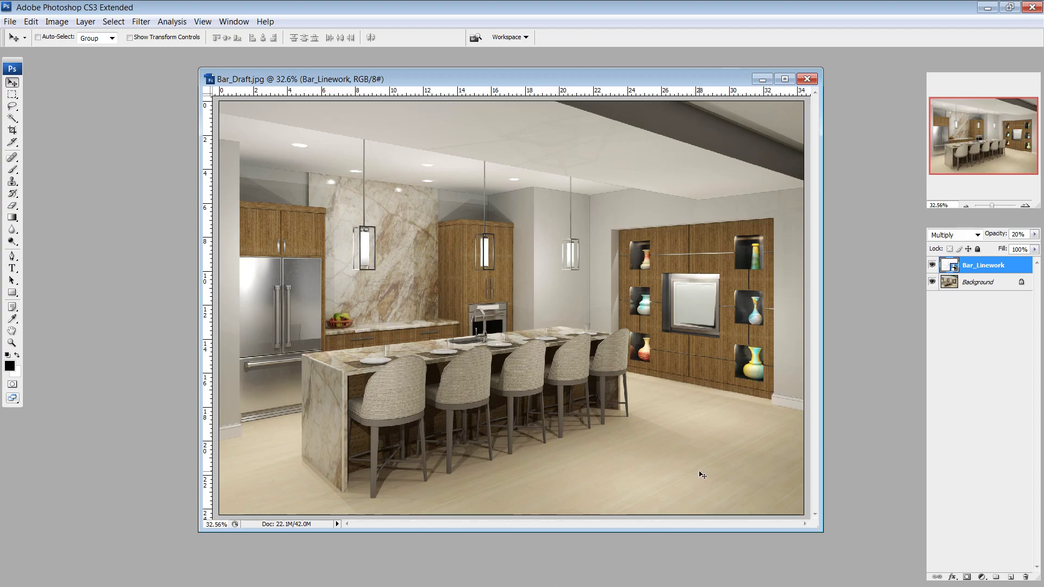
mouse_move(704, 474)
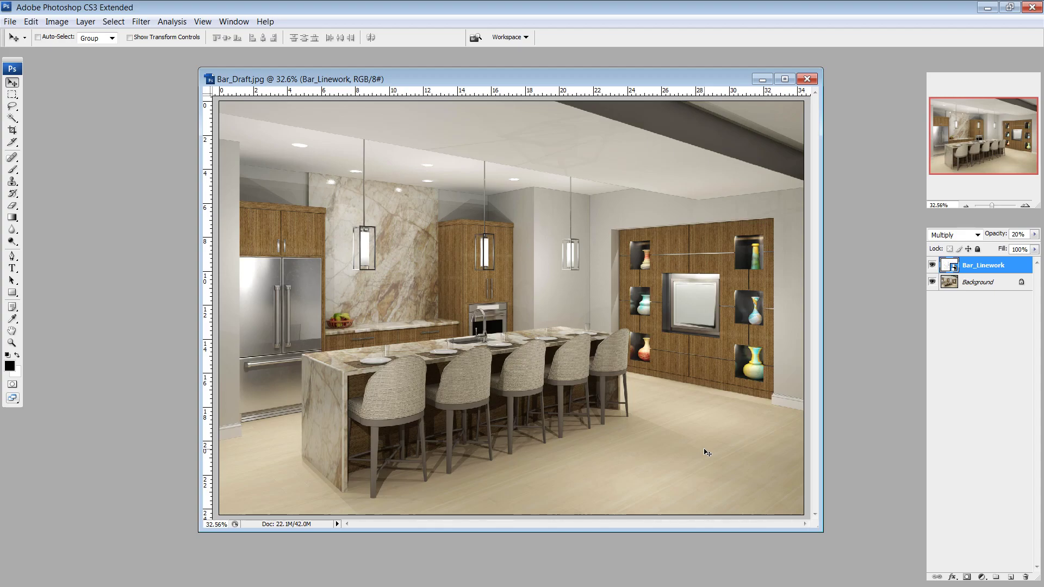
mouse_move(578, 294)
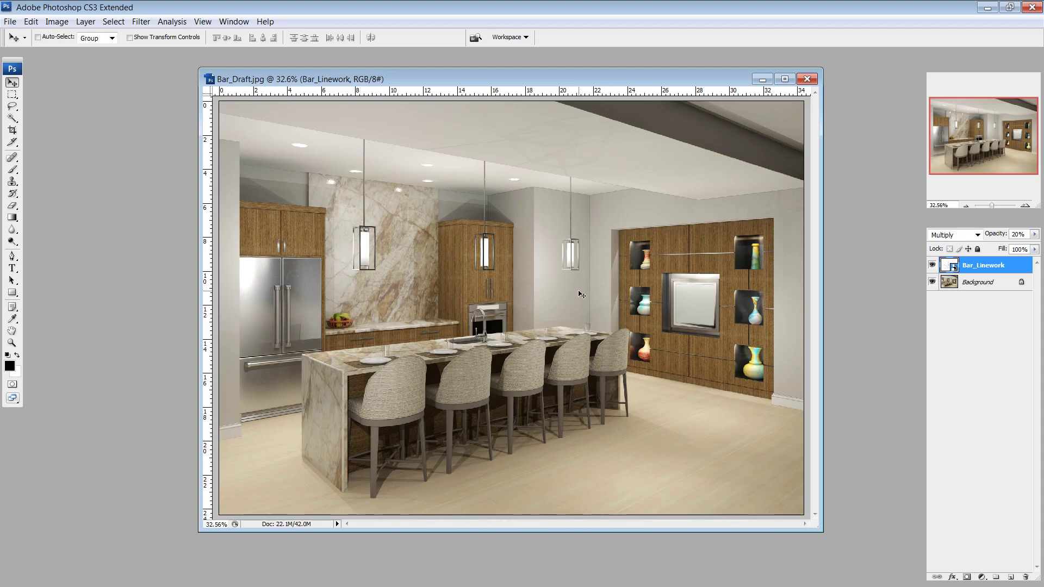
mouse_move(638, 450)
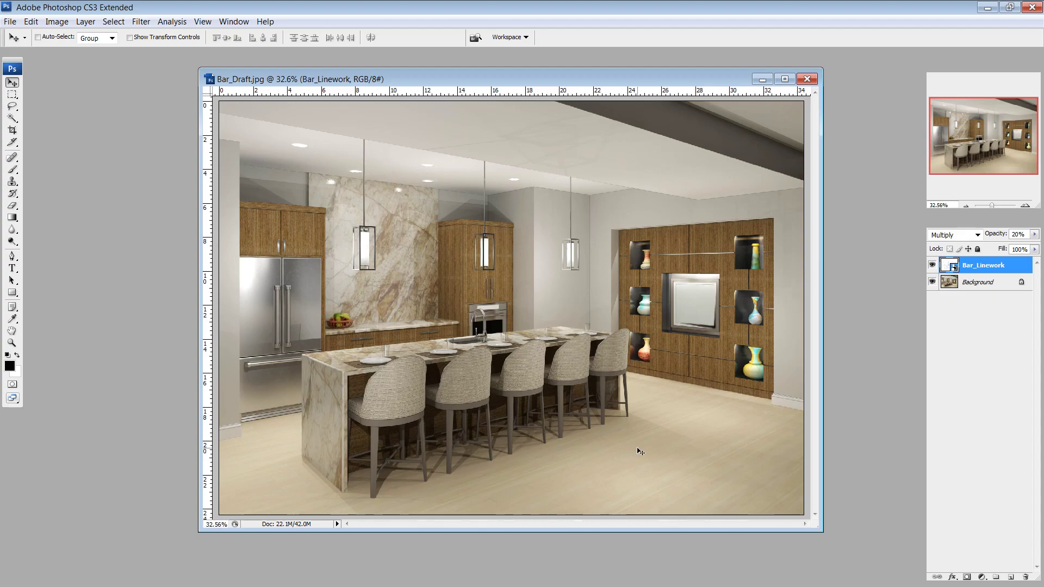